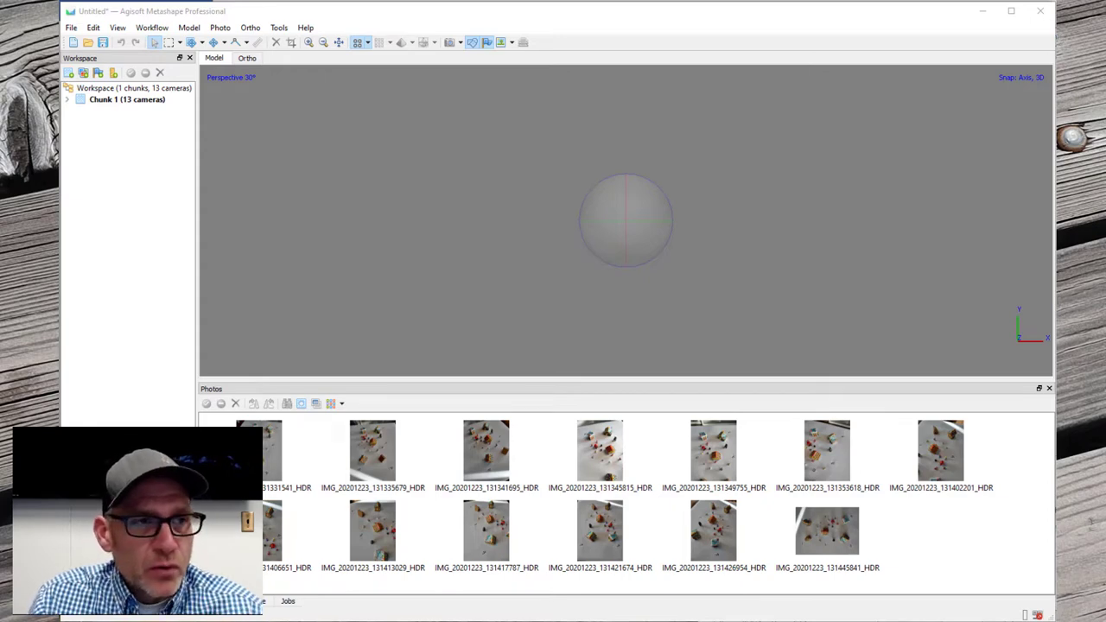
- Select the last thumbnail, IMG_20201223_131445841_HDR, in the Photos pane
left_click(826, 531)
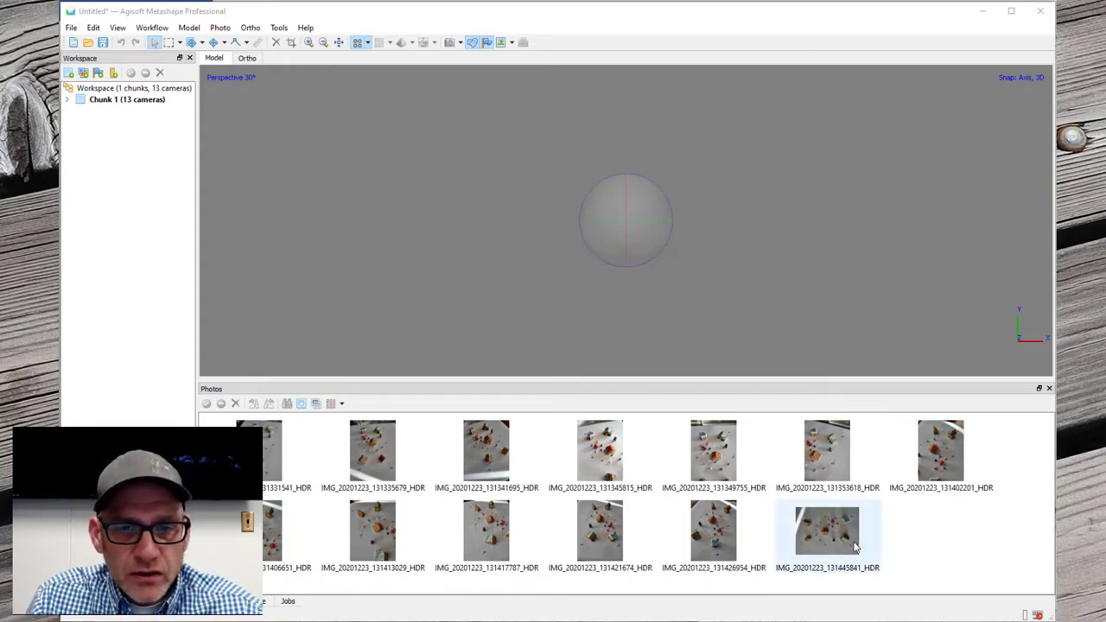
- Open IMG_20201223_131445841_HDR in its own photo tab
double_click(826, 531)
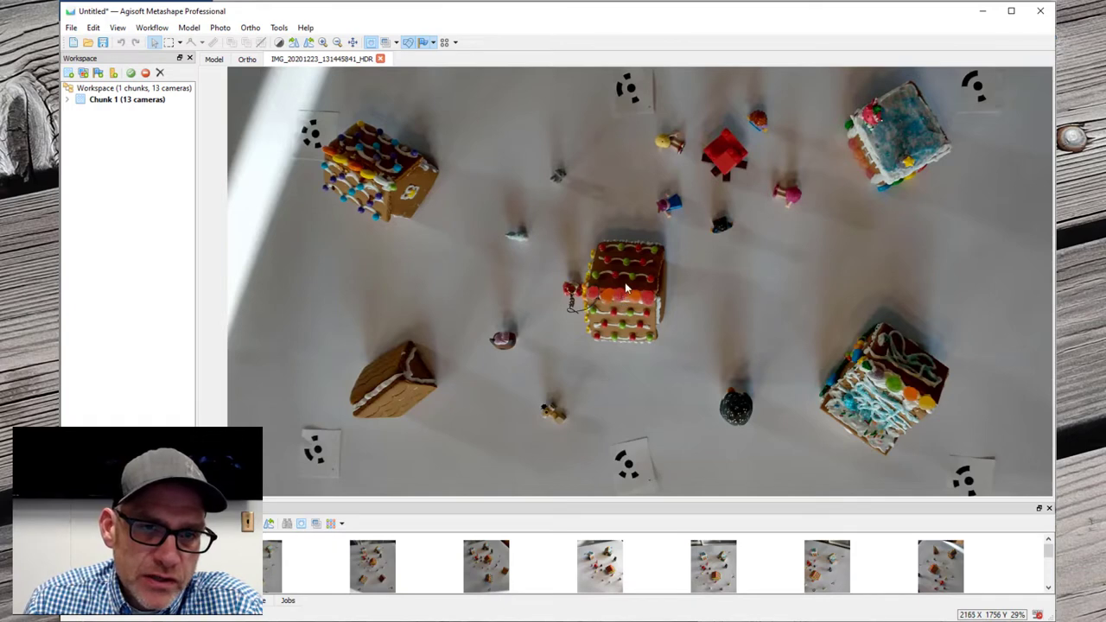
mouse_move(625, 301)
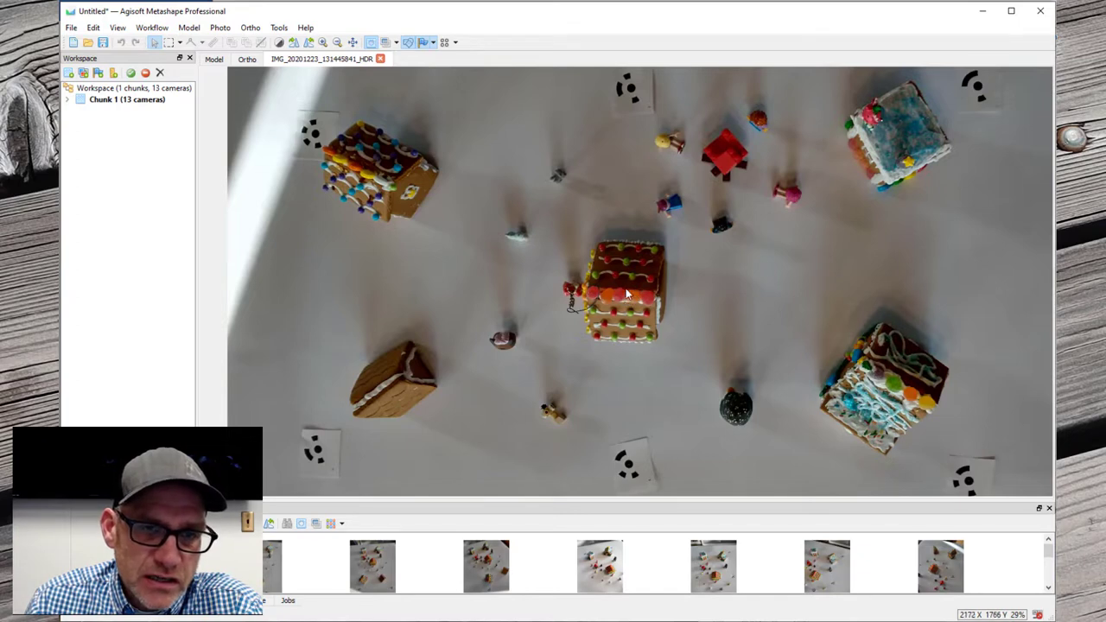
mouse_move(633, 284)
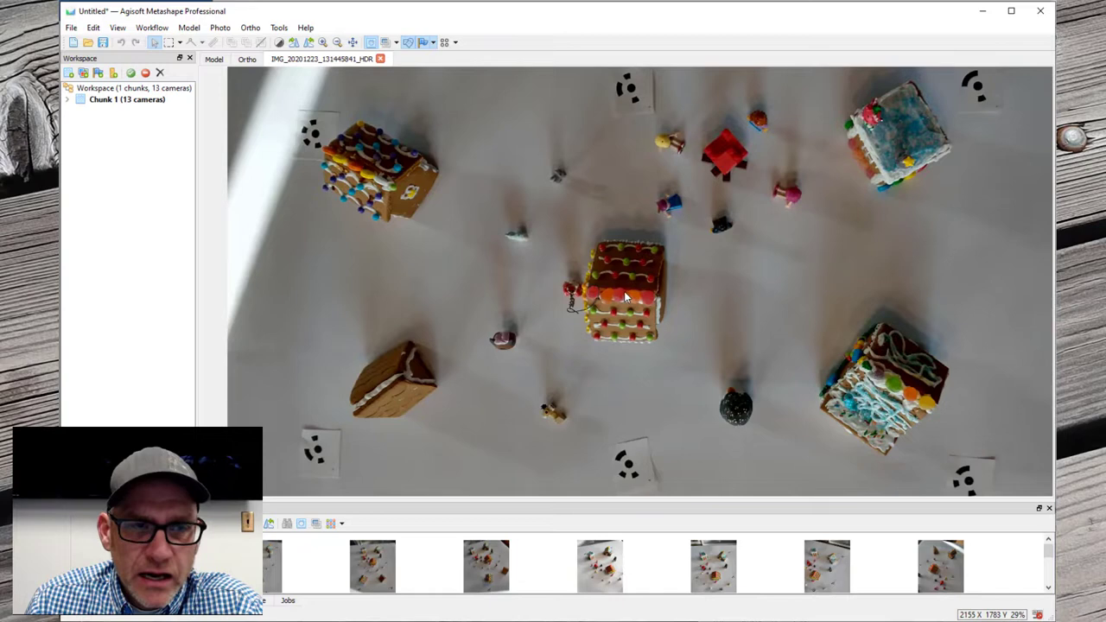
mouse_move(344, 170)
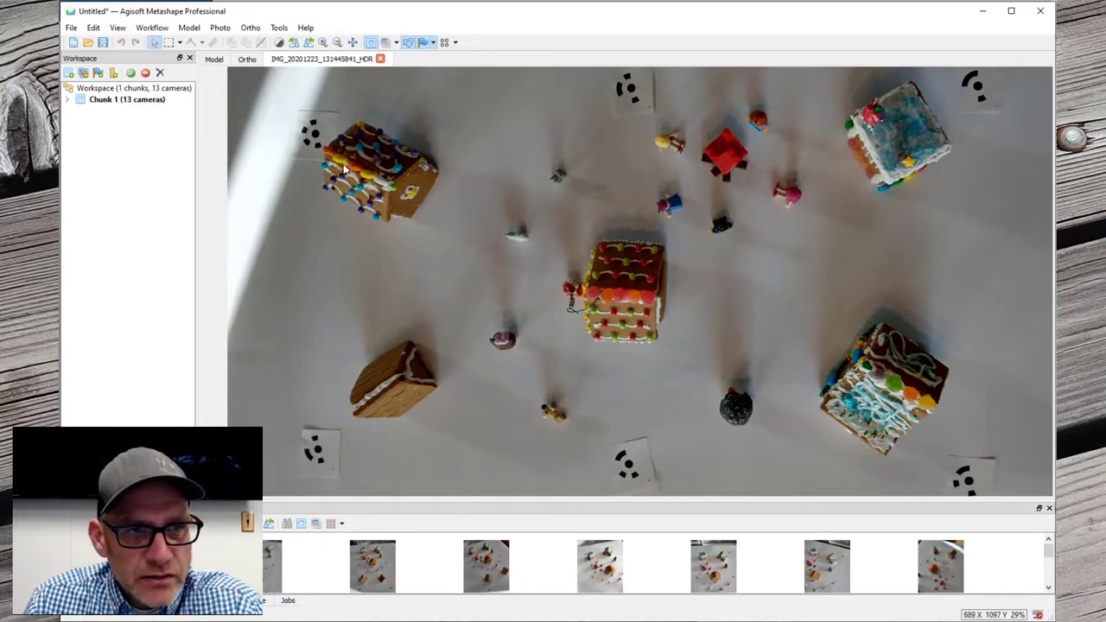
mouse_move(405, 198)
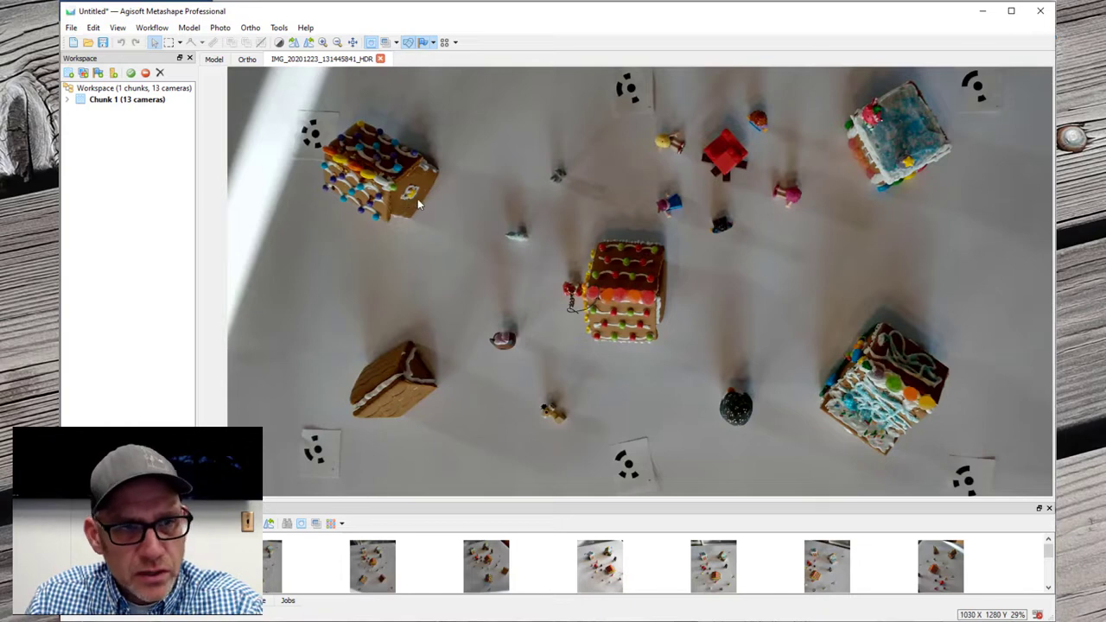
mouse_move(648, 314)
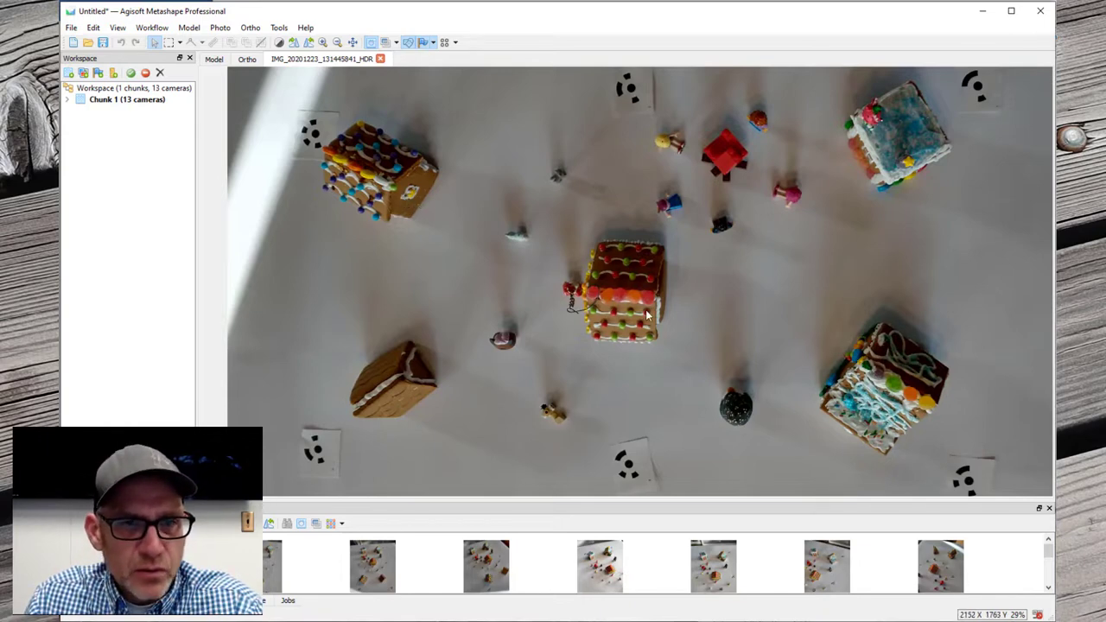
mouse_move(631, 297)
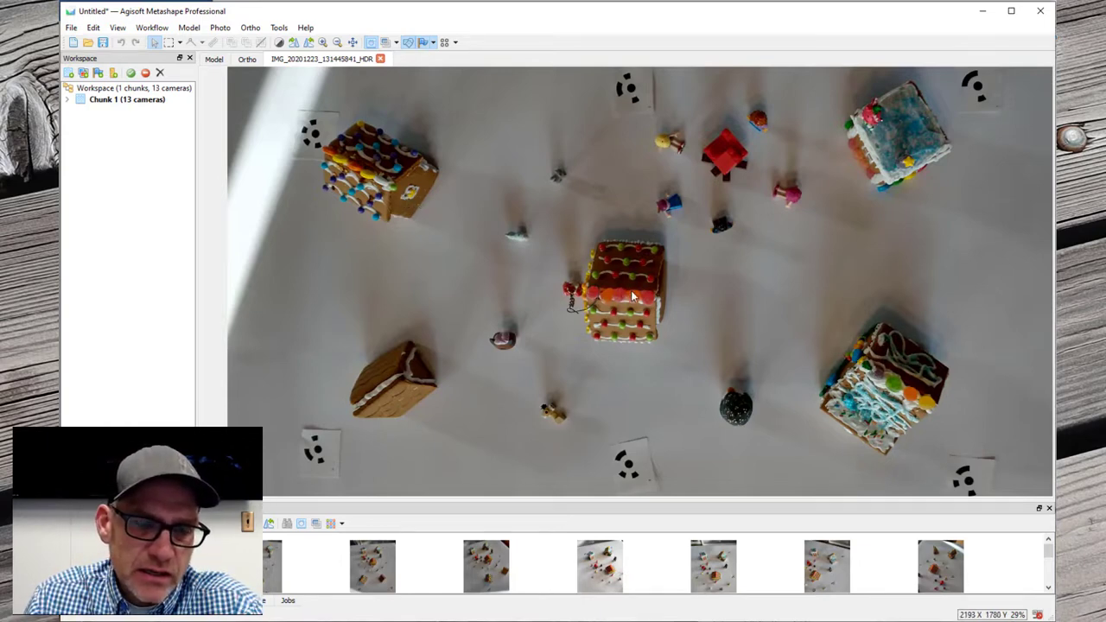
mouse_move(401, 191)
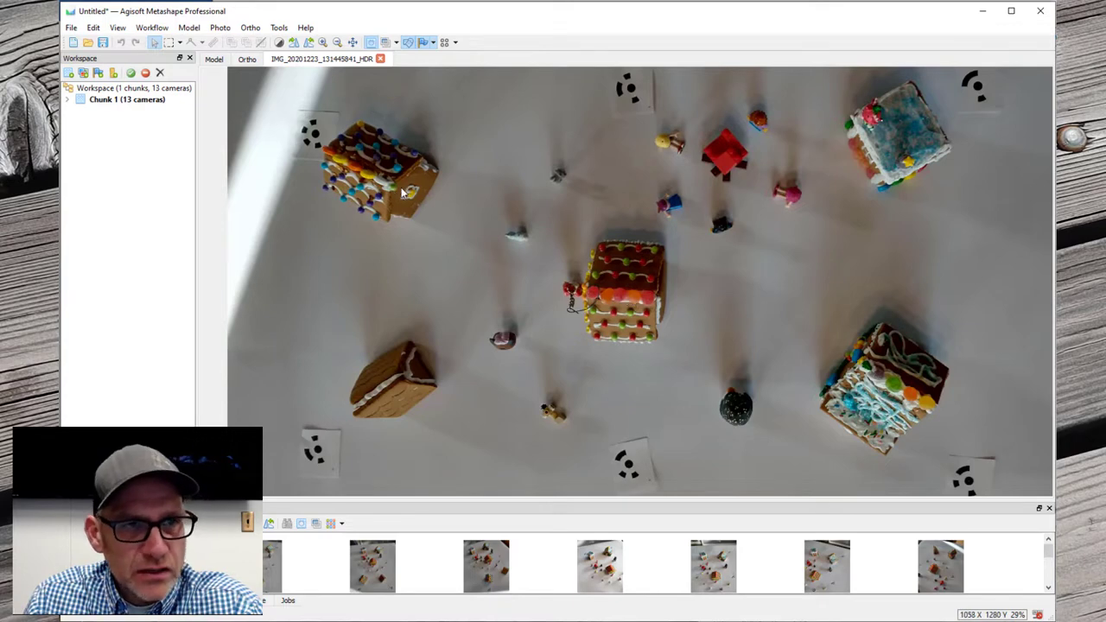
mouse_move(407, 204)
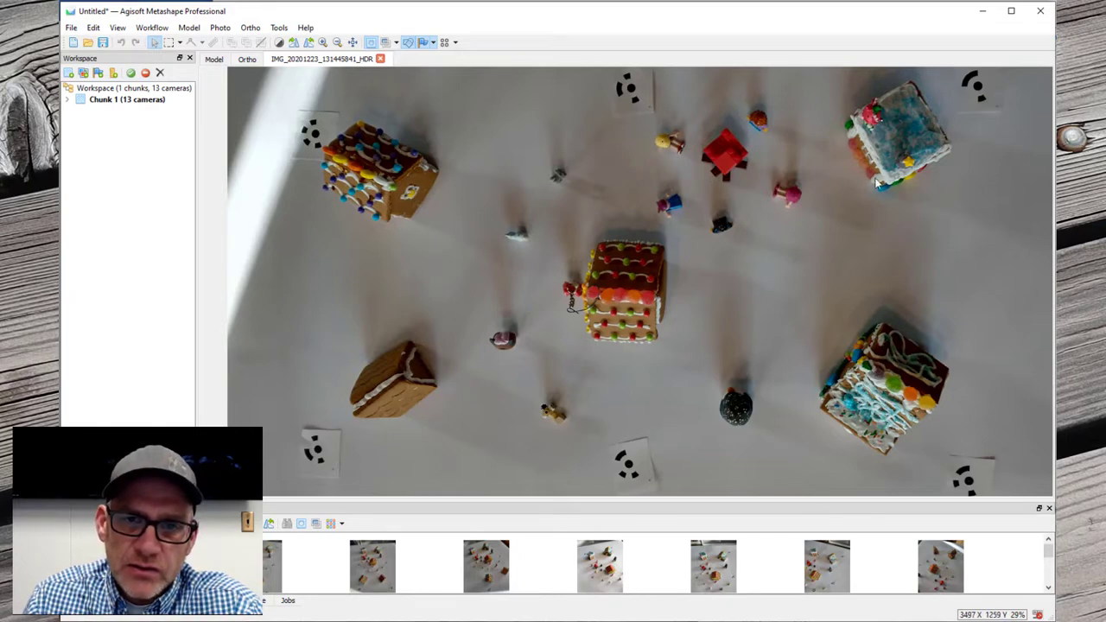
mouse_move(867, 153)
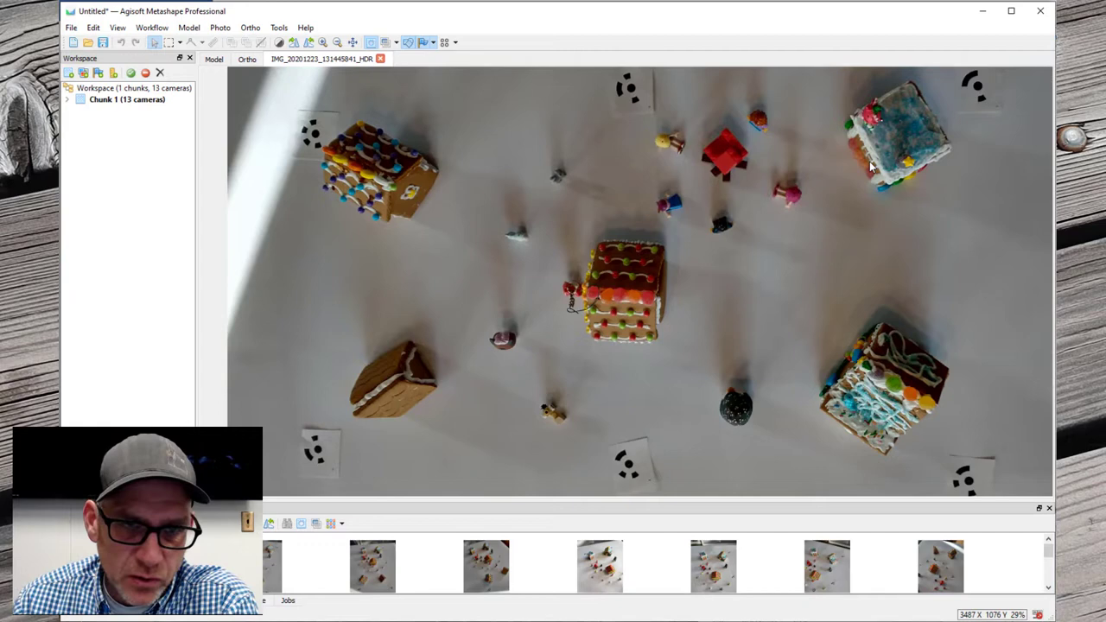
mouse_move(871, 207)
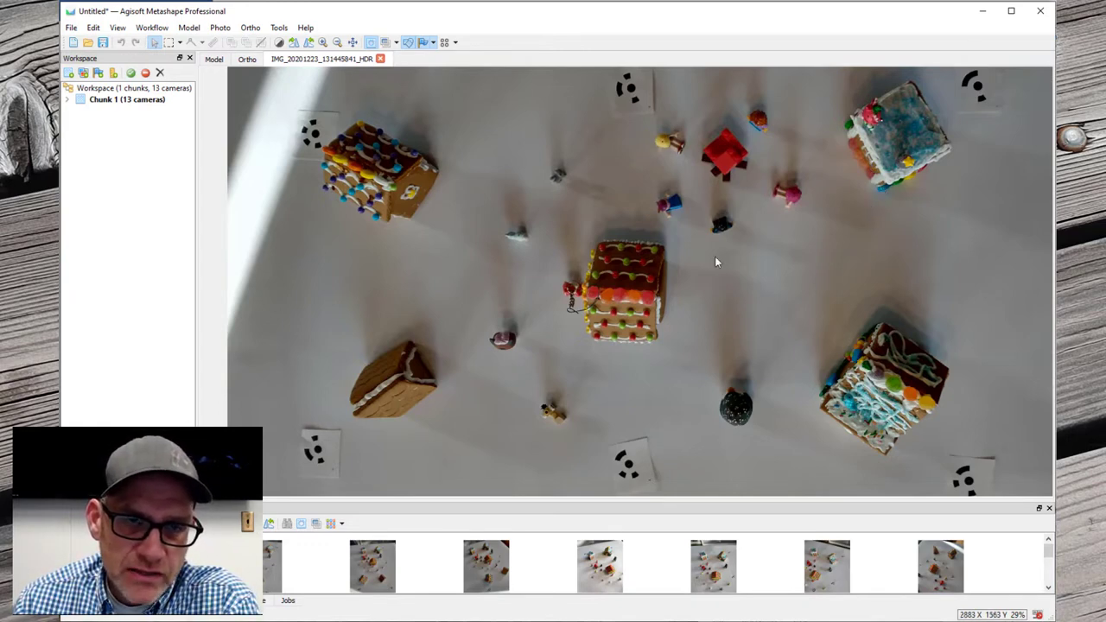
mouse_move(622, 301)
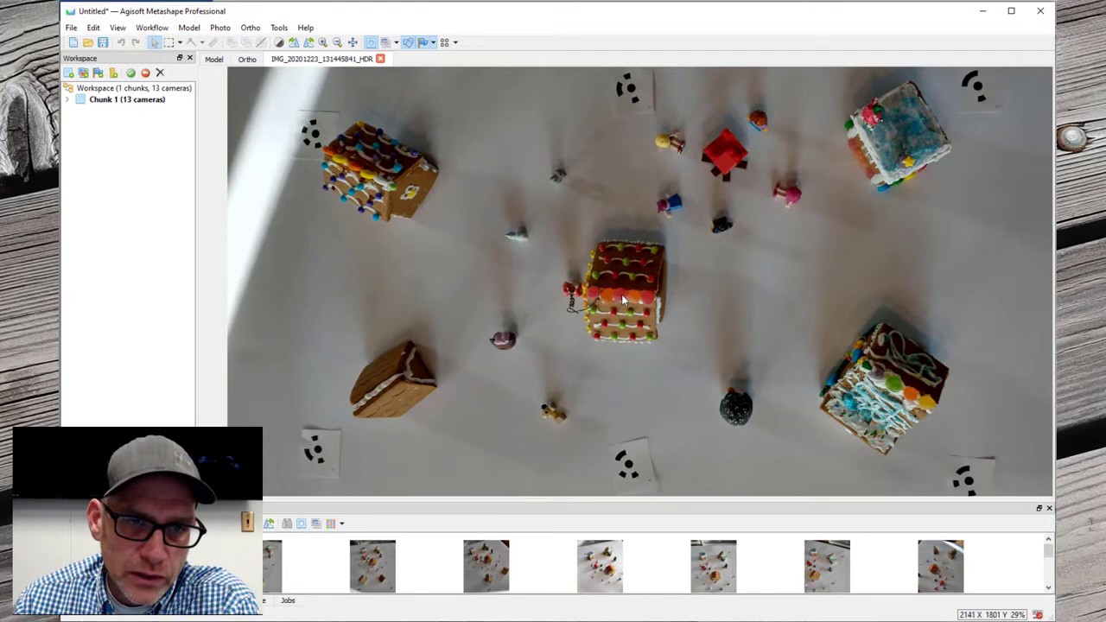
- Zoom the photo tab out until the whole tabletop image is visible
scroll("down", 3)
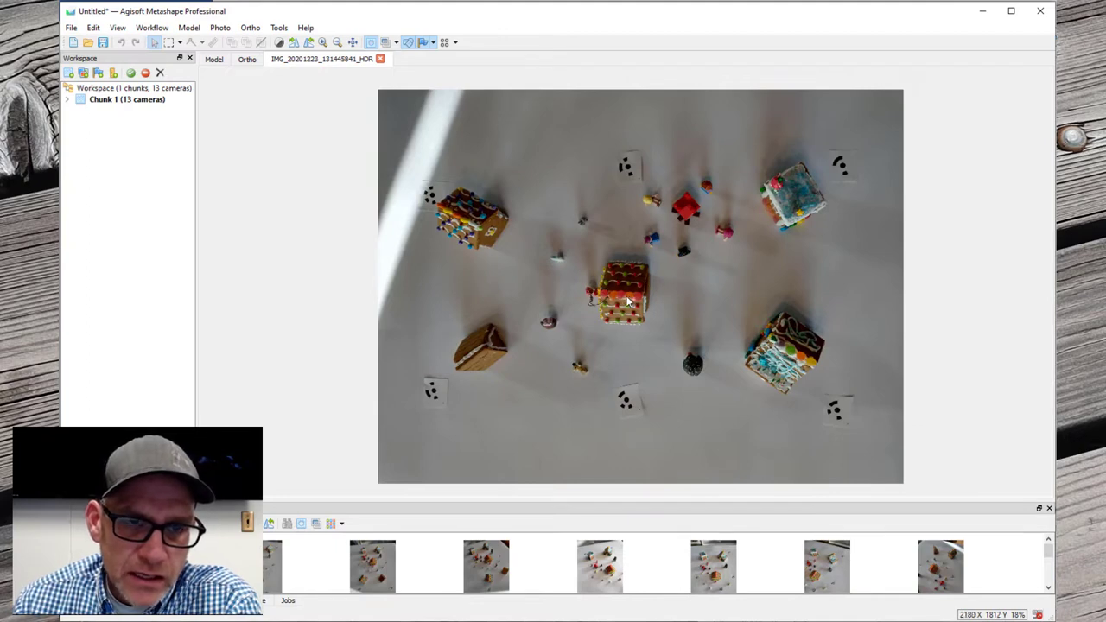
mouse_move(650, 290)
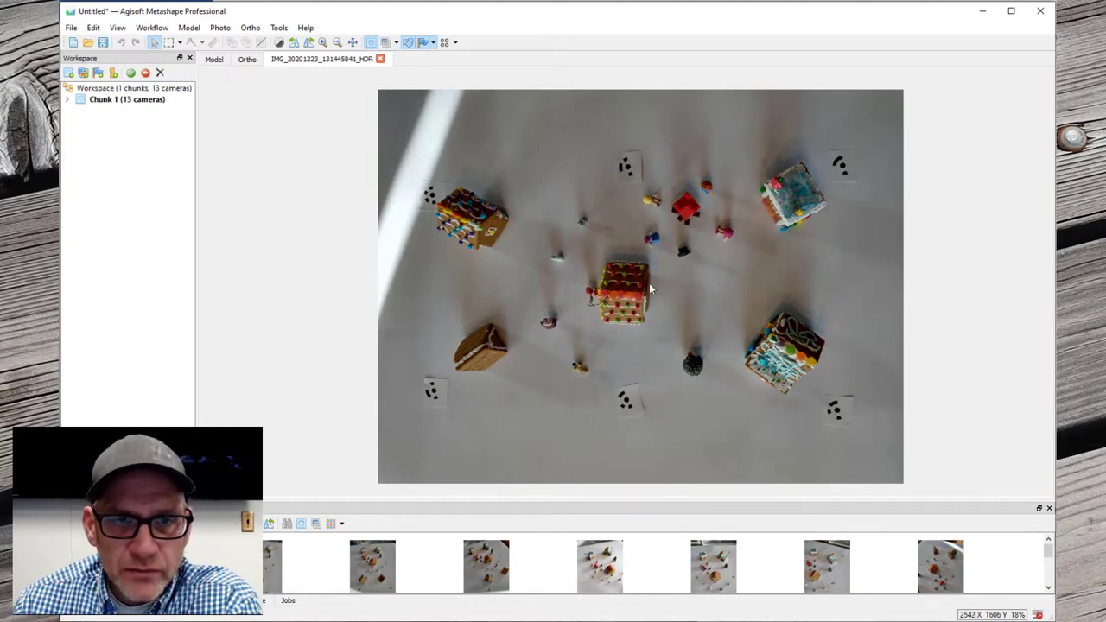
mouse_move(771, 211)
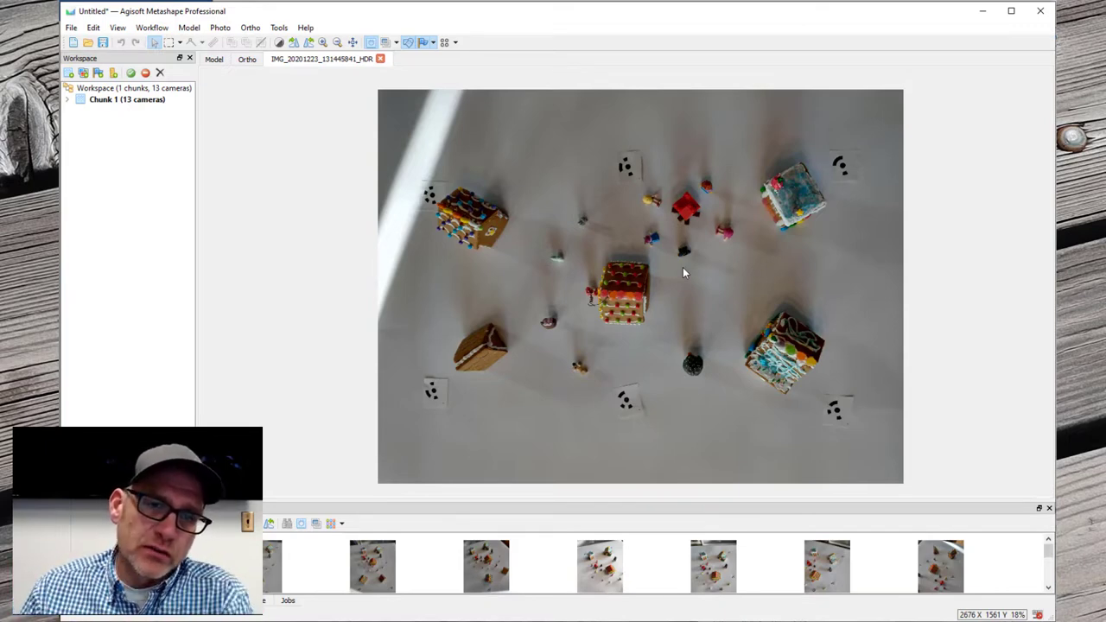
mouse_move(629, 297)
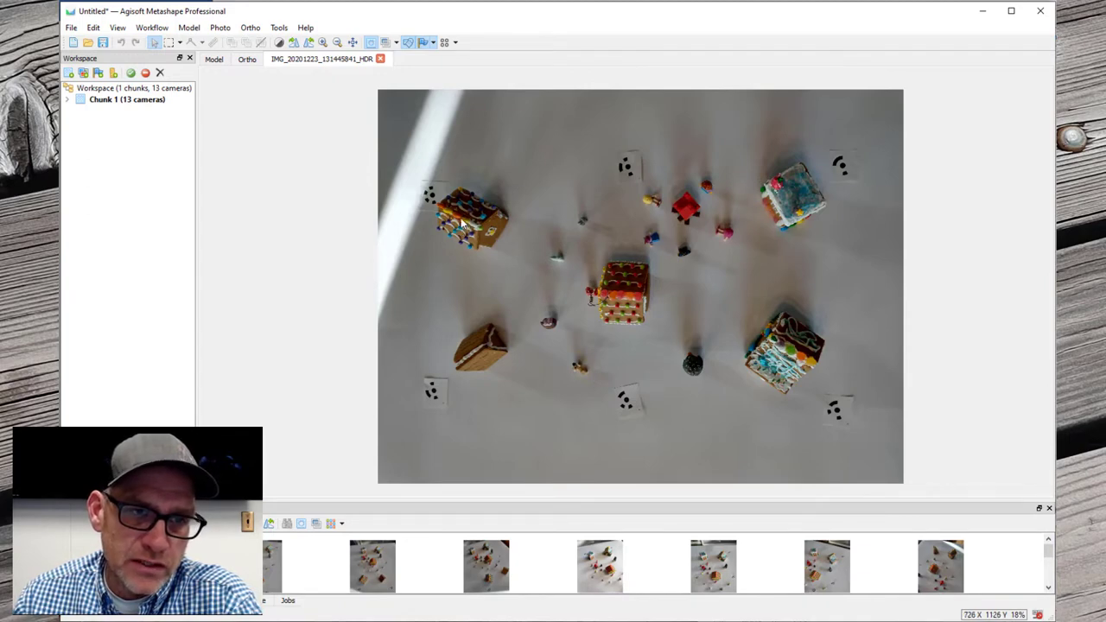
mouse_move(570, 276)
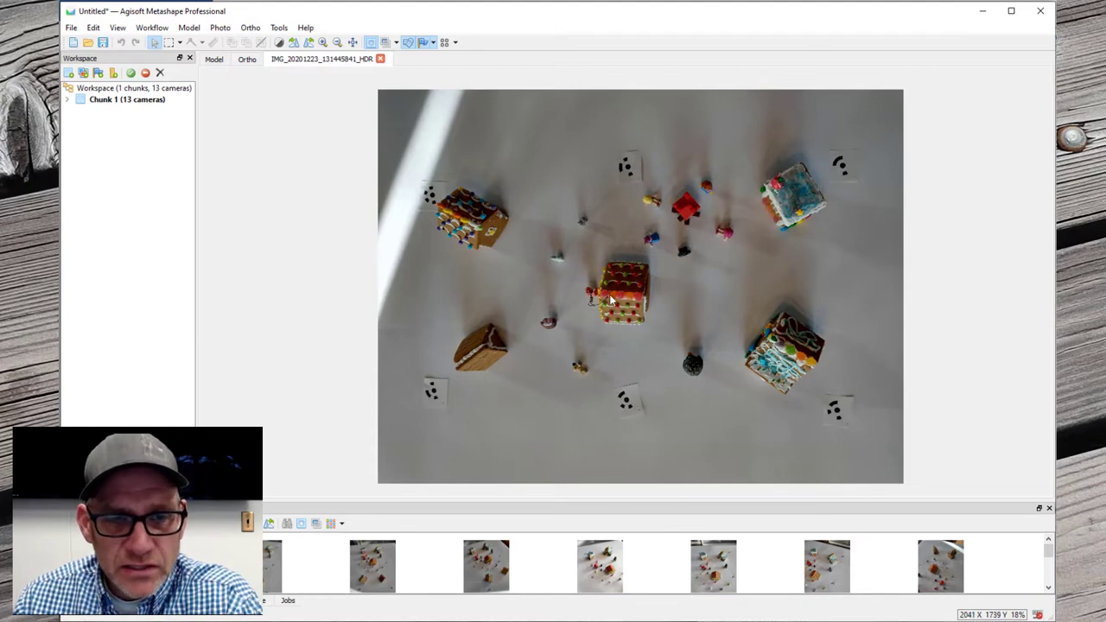
mouse_move(622, 300)
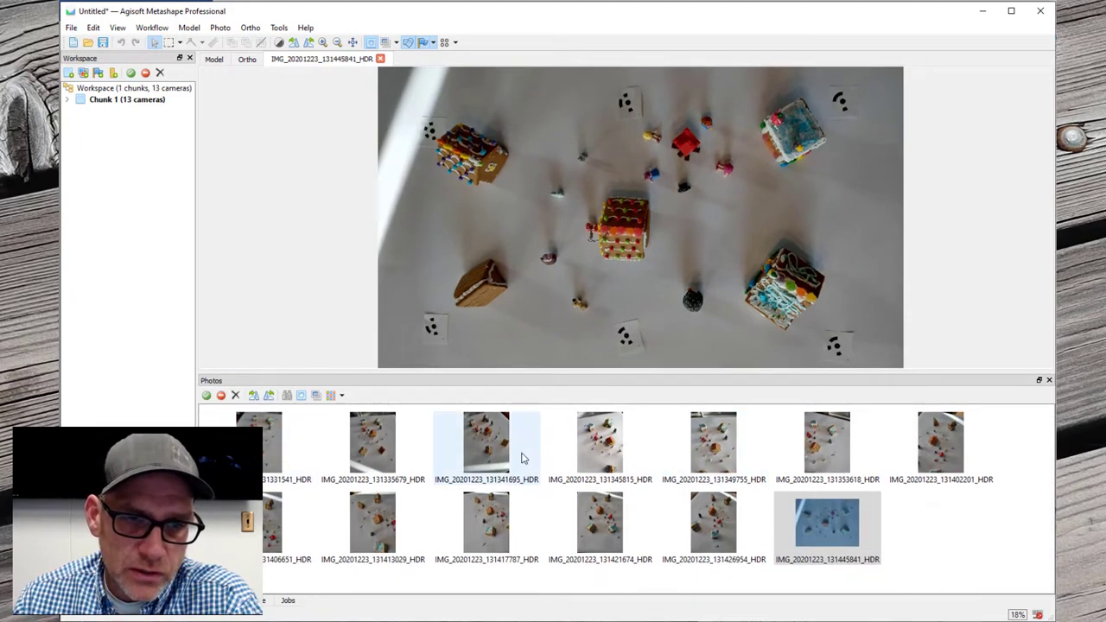
- View the second photo, IMG_20201223_131335679_HDR, showing the scene from another angle
left_click(373, 442)
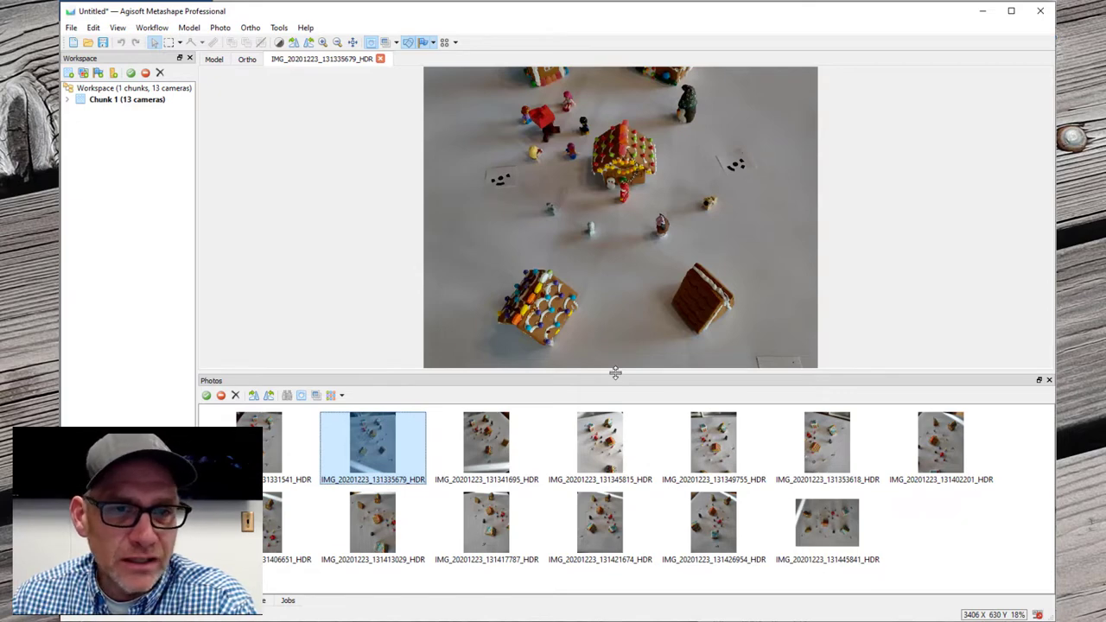
left_click(152, 28)
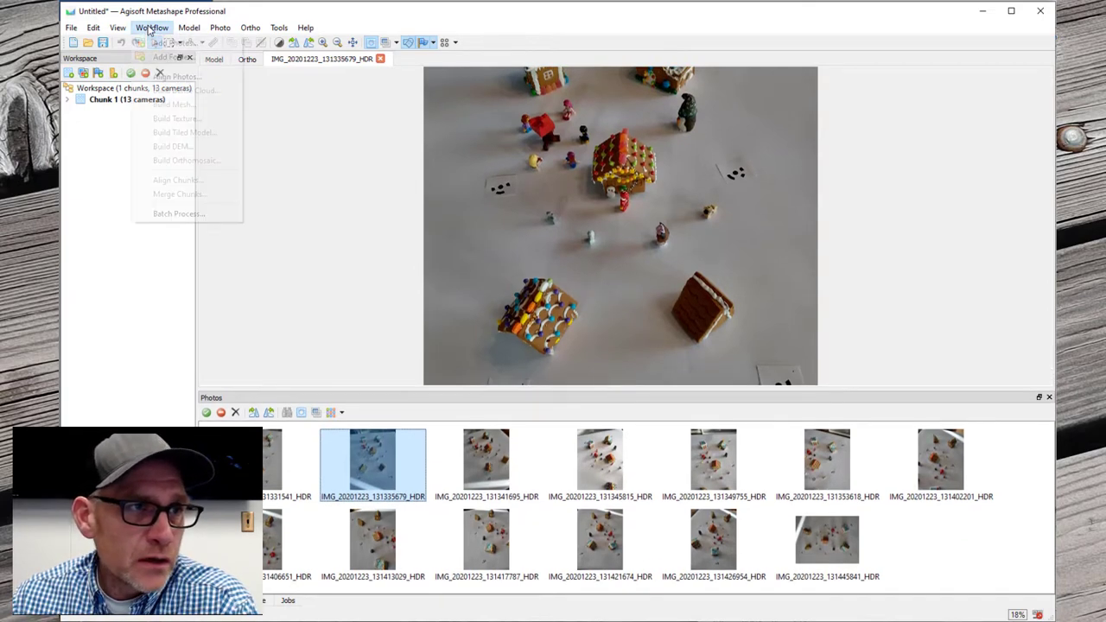
- Align the 13 photos at High accuracy with Generic and Sequential reference preselection
left_click(176, 76)
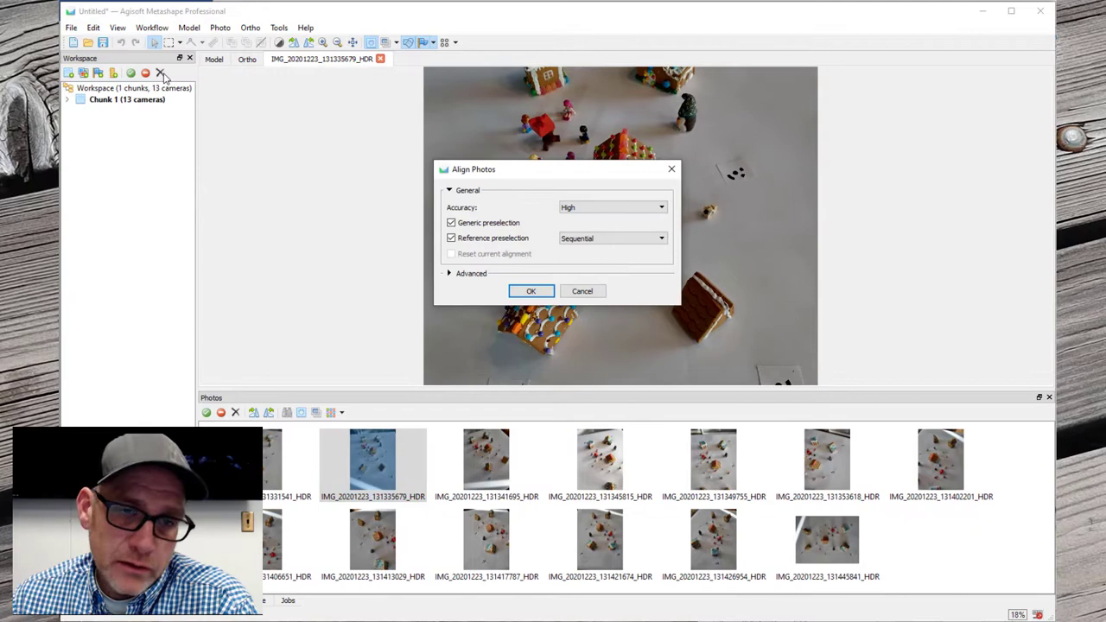
mouse_move(567, 304)
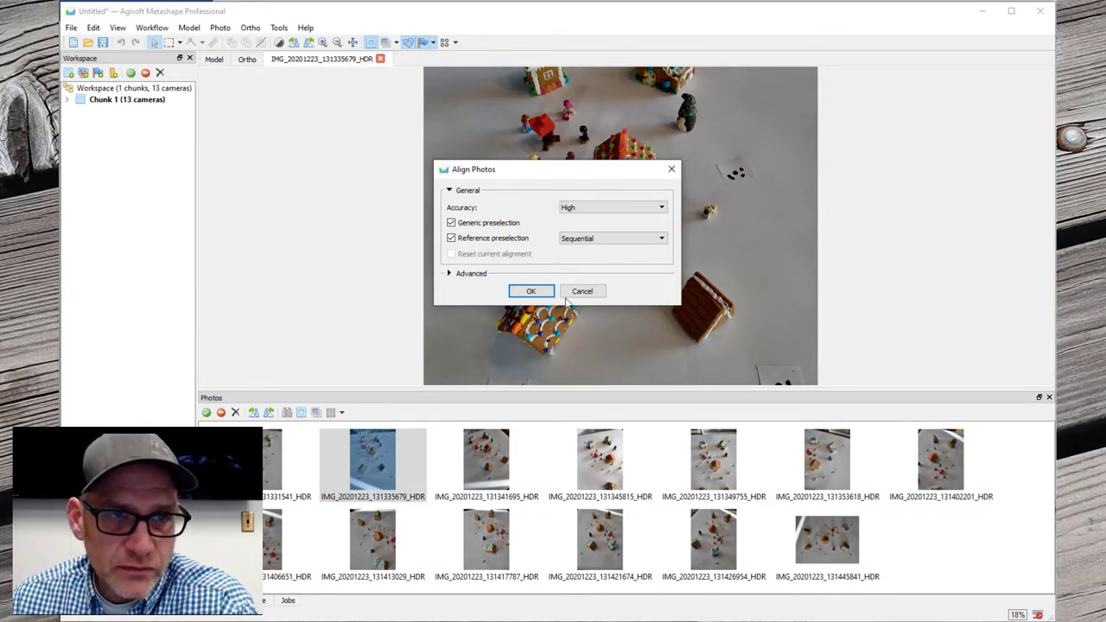
mouse_move(633, 297)
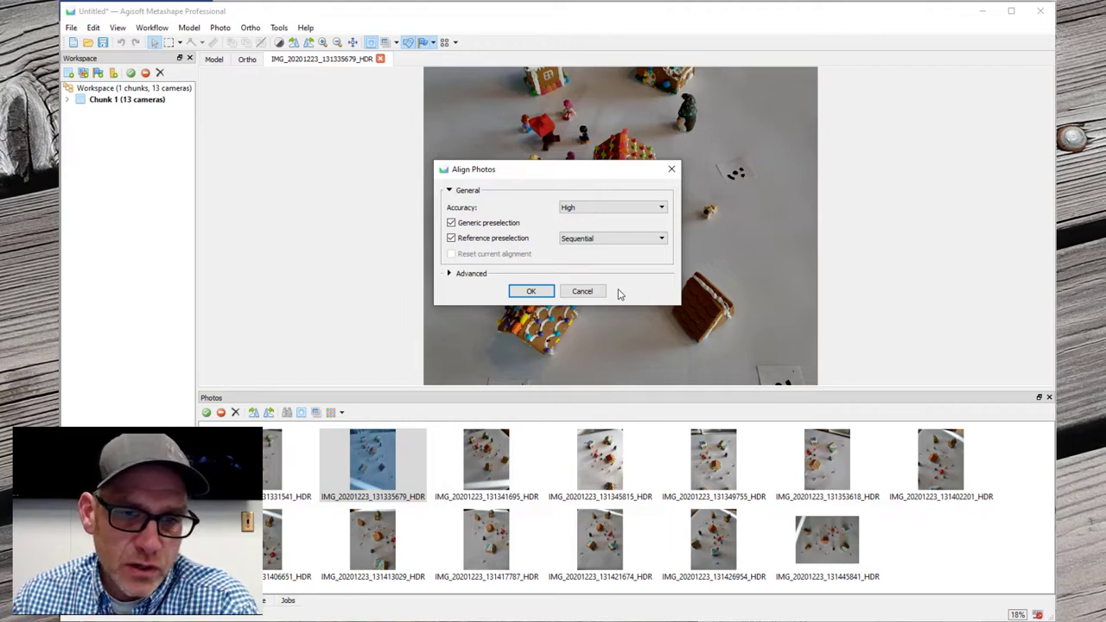
mouse_move(626, 291)
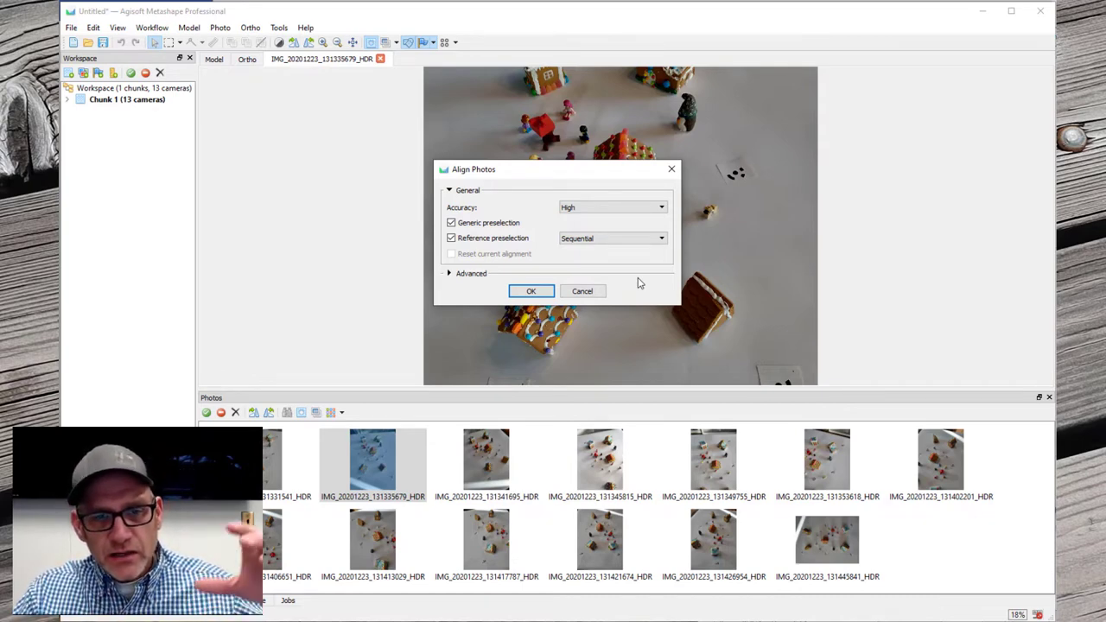
mouse_move(708, 313)
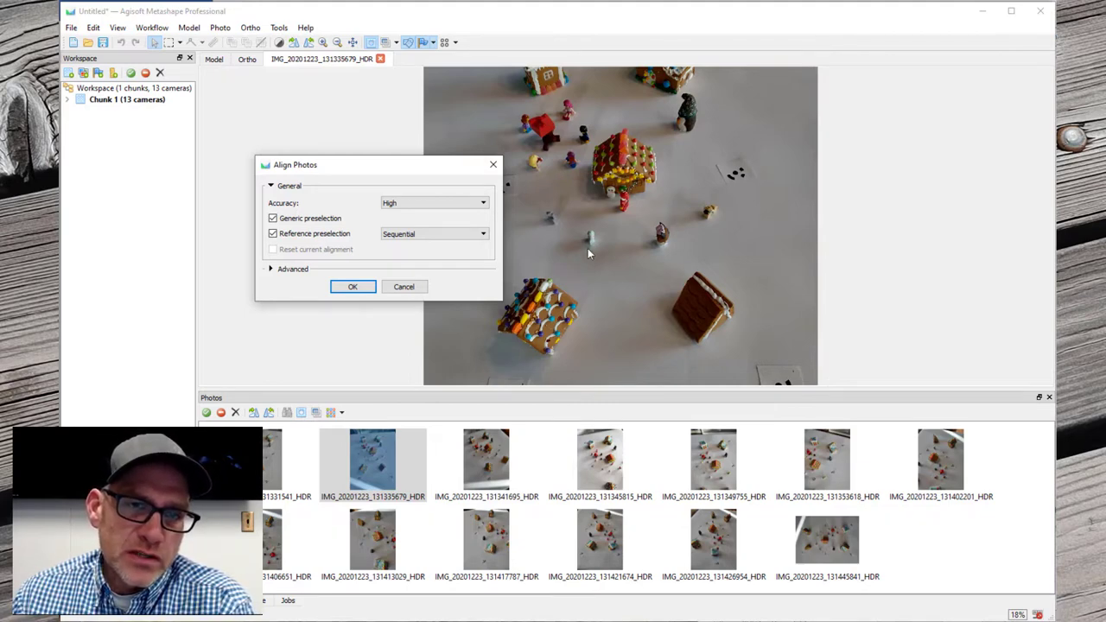
mouse_move(549, 301)
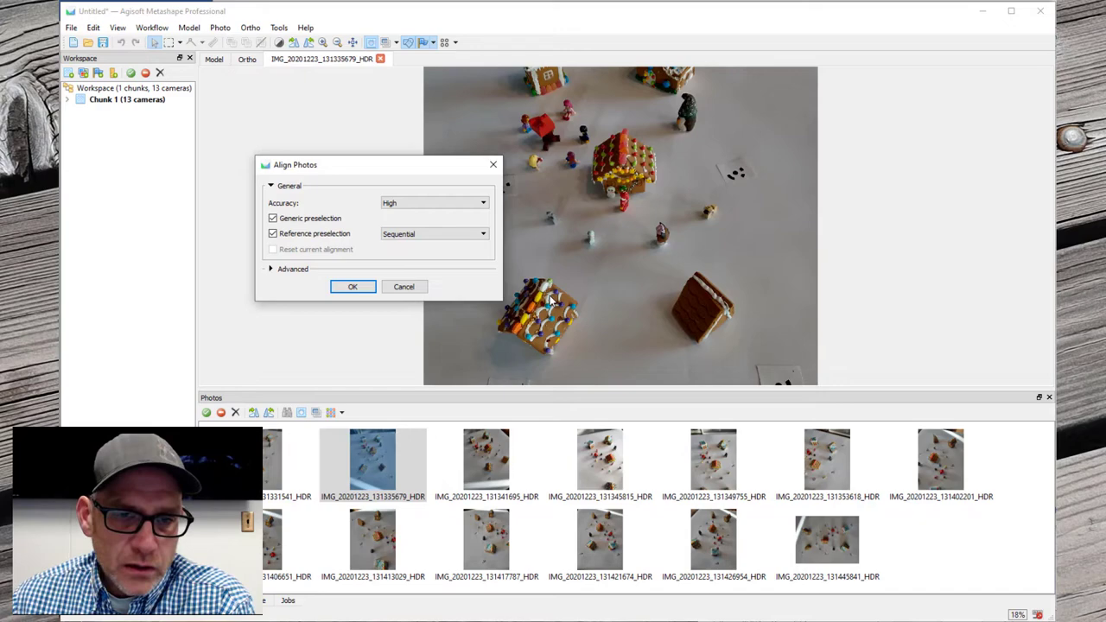
mouse_move(549, 301)
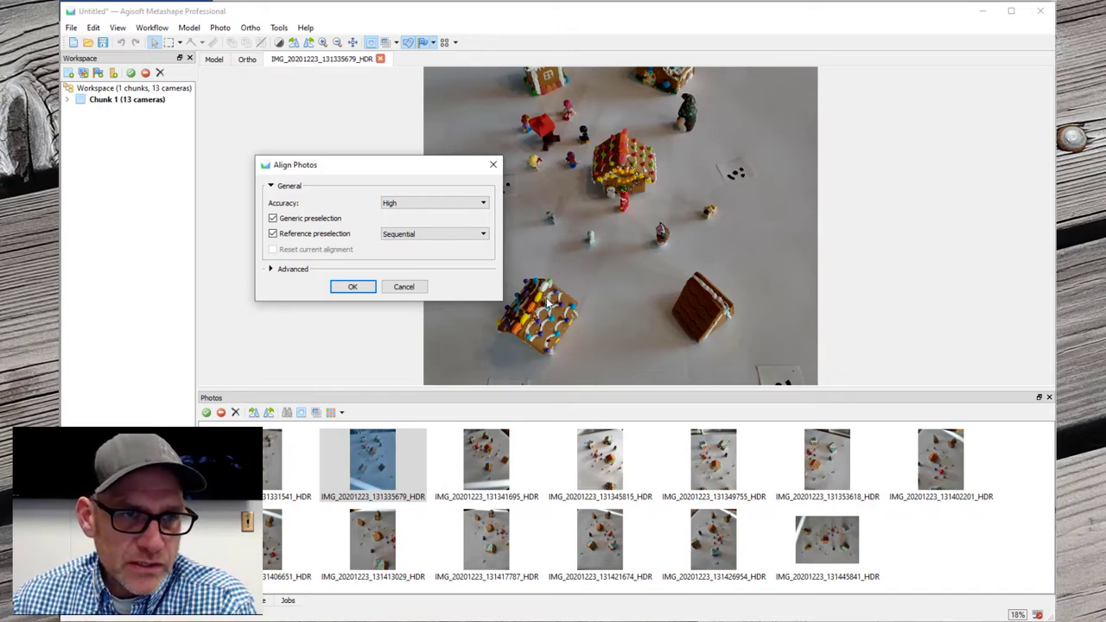
left_click(352, 287)
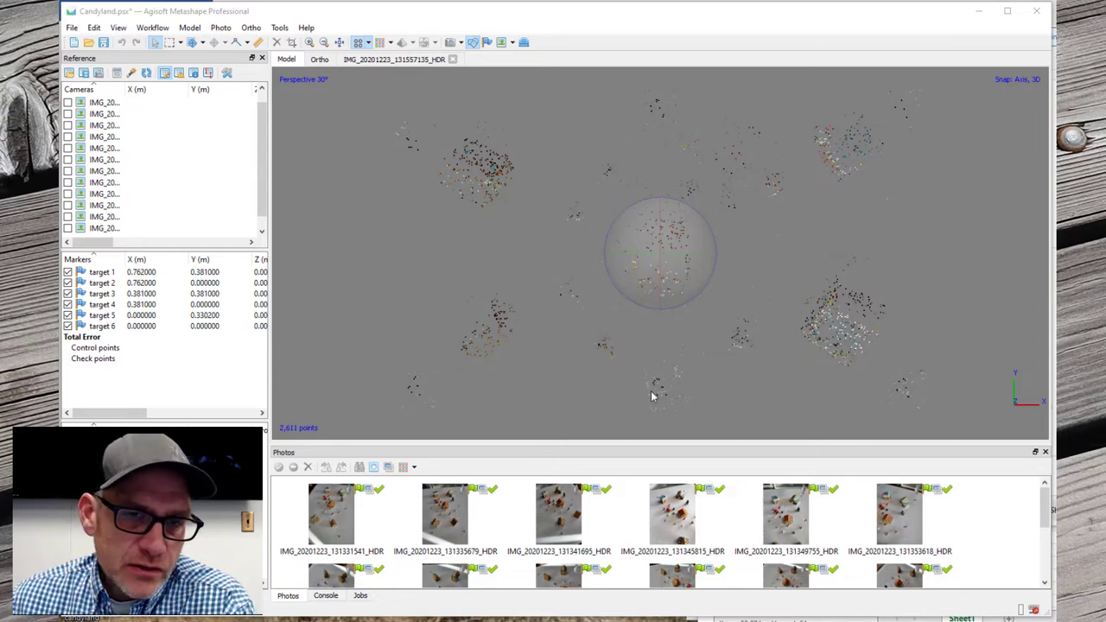
mouse_move(655, 394)
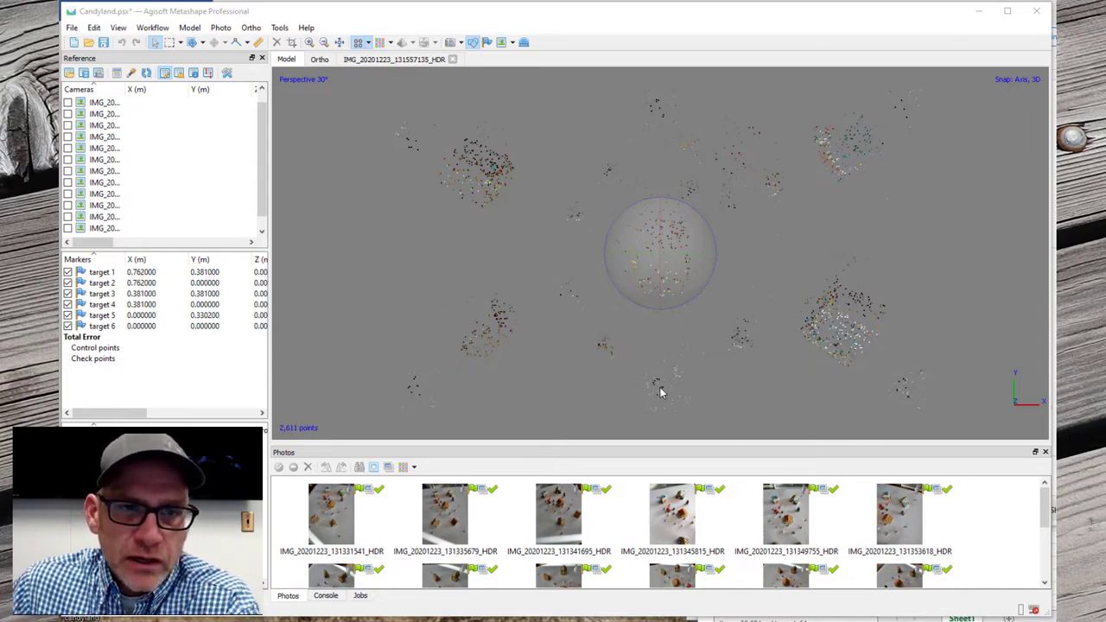
mouse_move(569, 244)
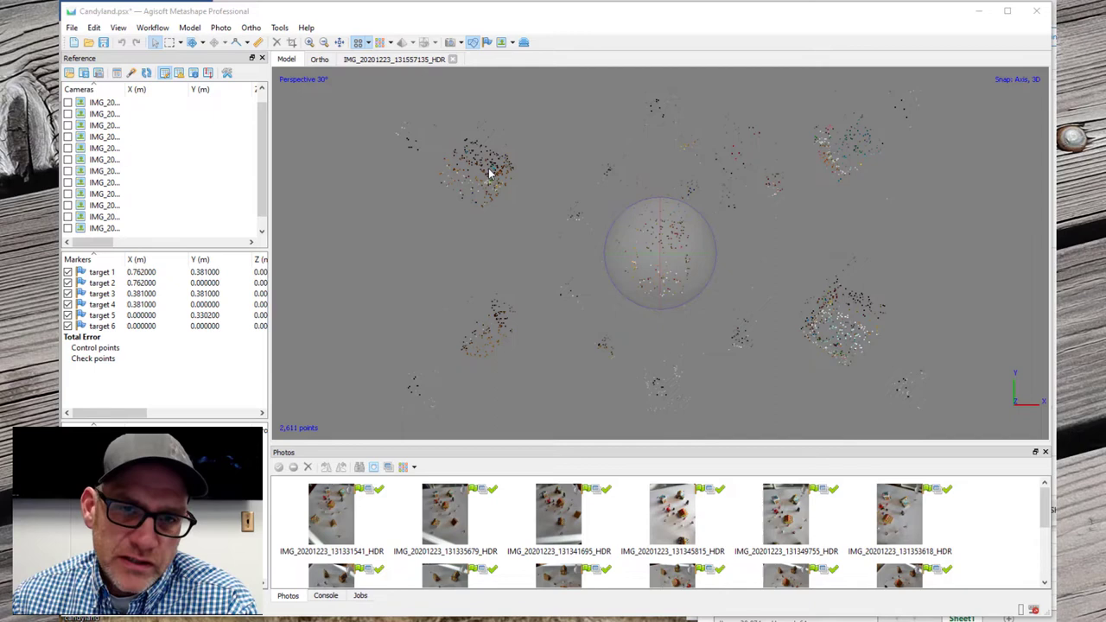
mouse_move(658, 292)
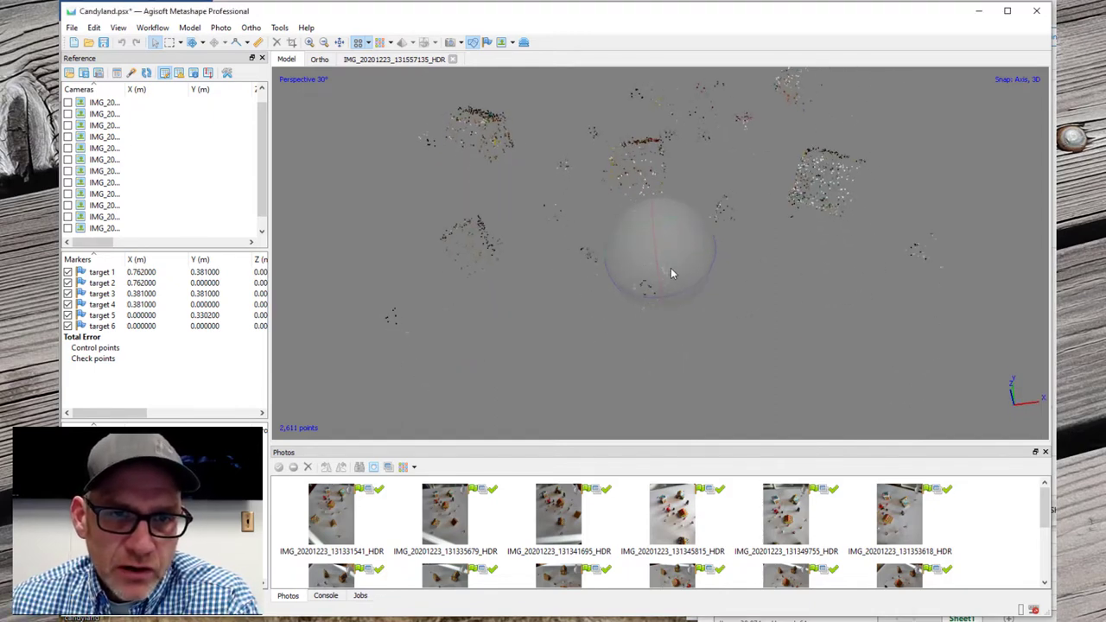
left_click_drag(674, 274, 498, 135)
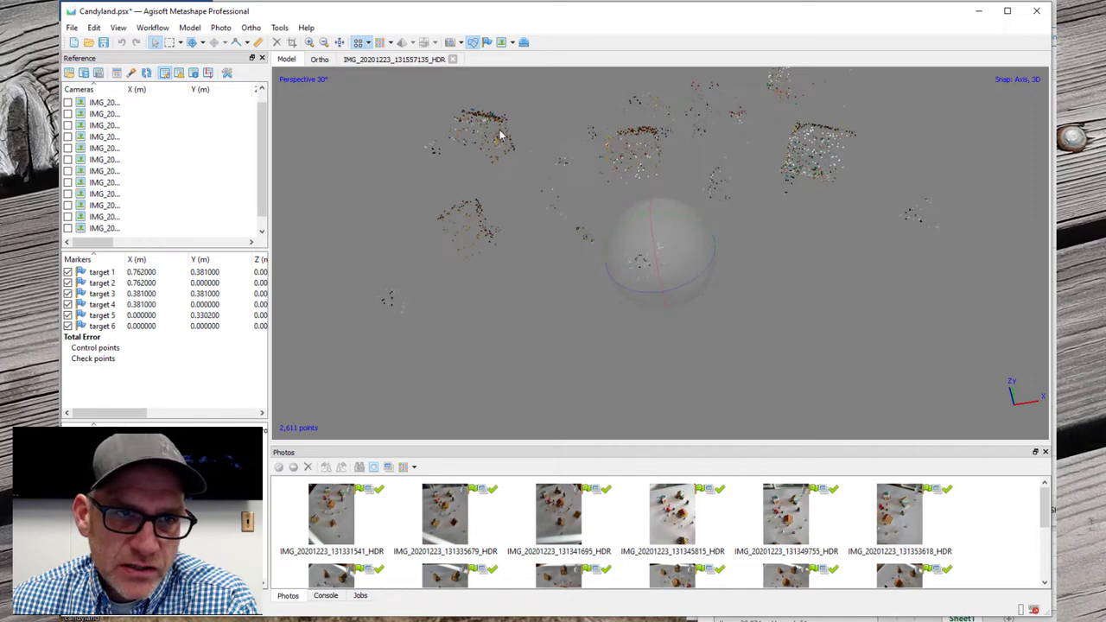
mouse_move(826, 166)
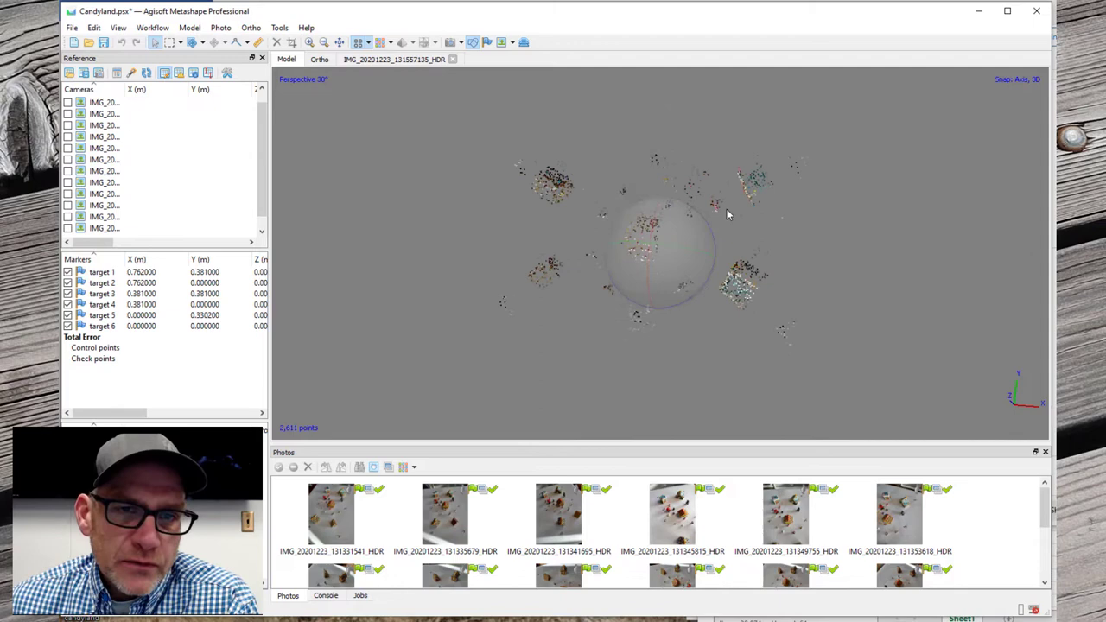
left_click_drag(729, 215, 660, 290)
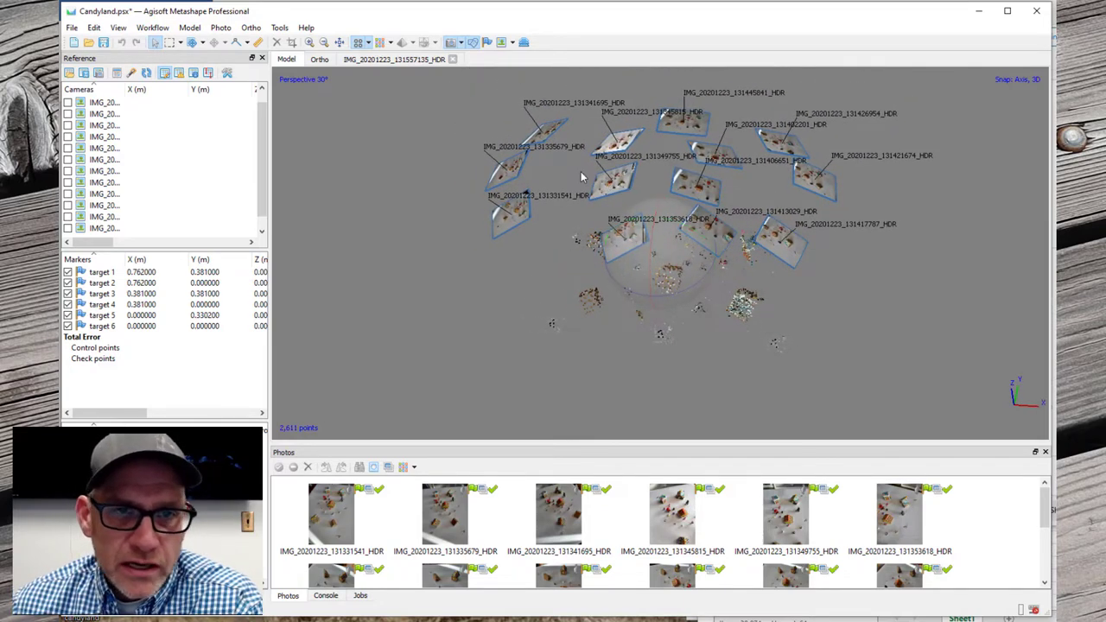
mouse_move(638, 261)
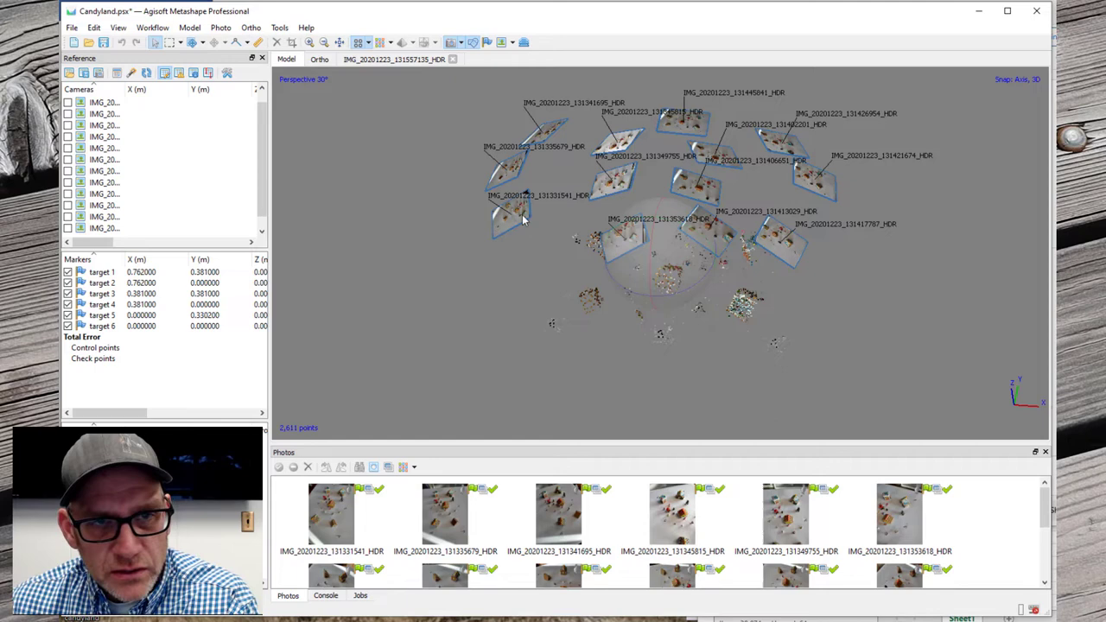
mouse_move(698, 190)
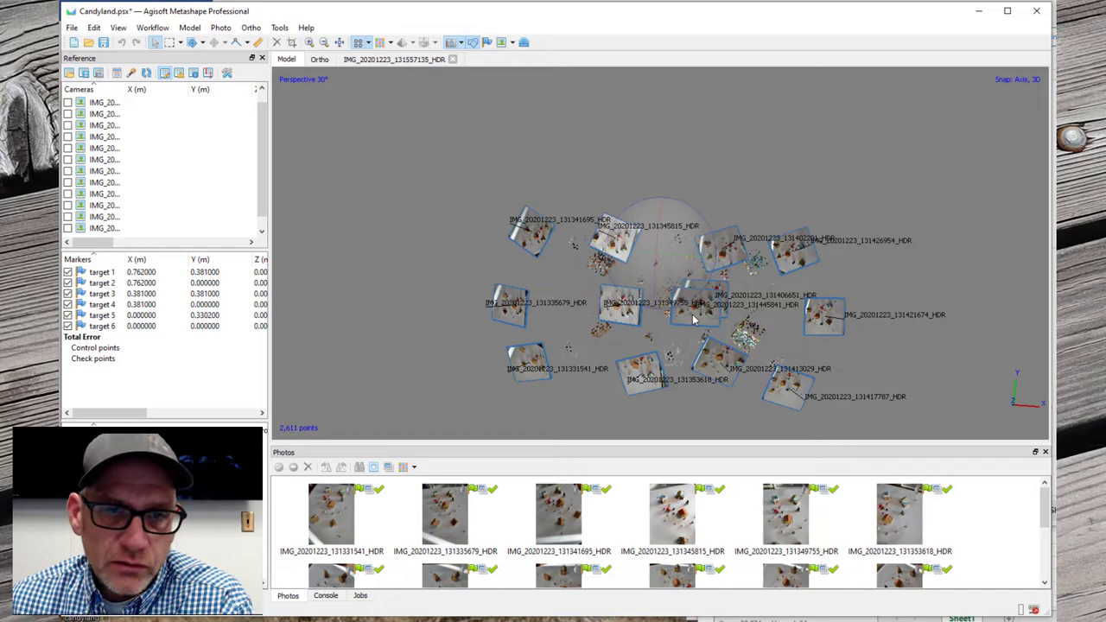
mouse_move(498, 61)
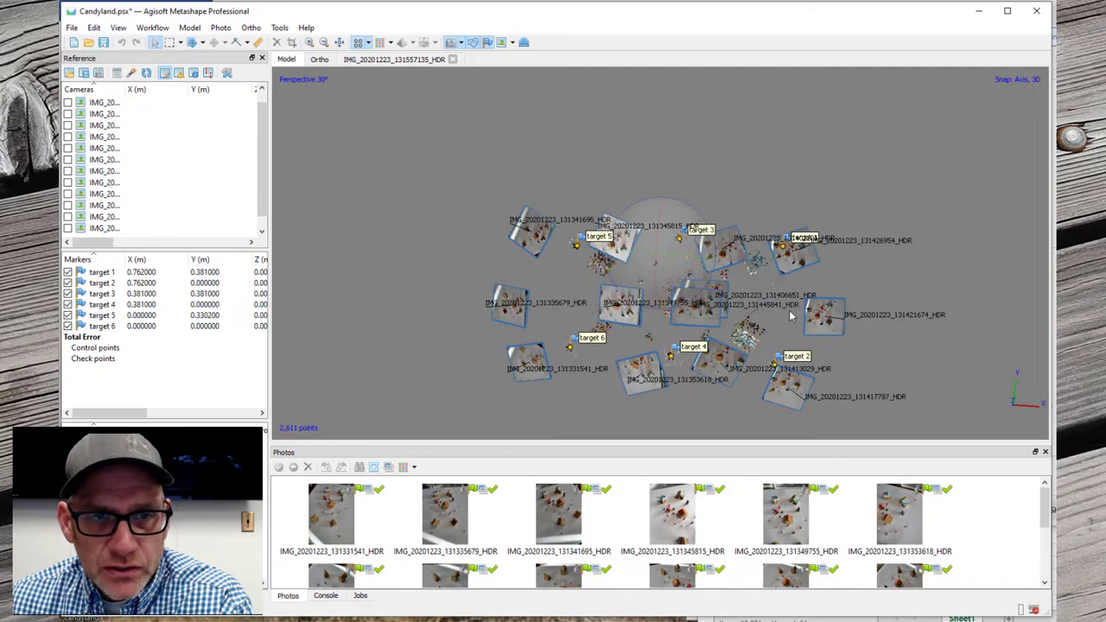
mouse_move(691, 249)
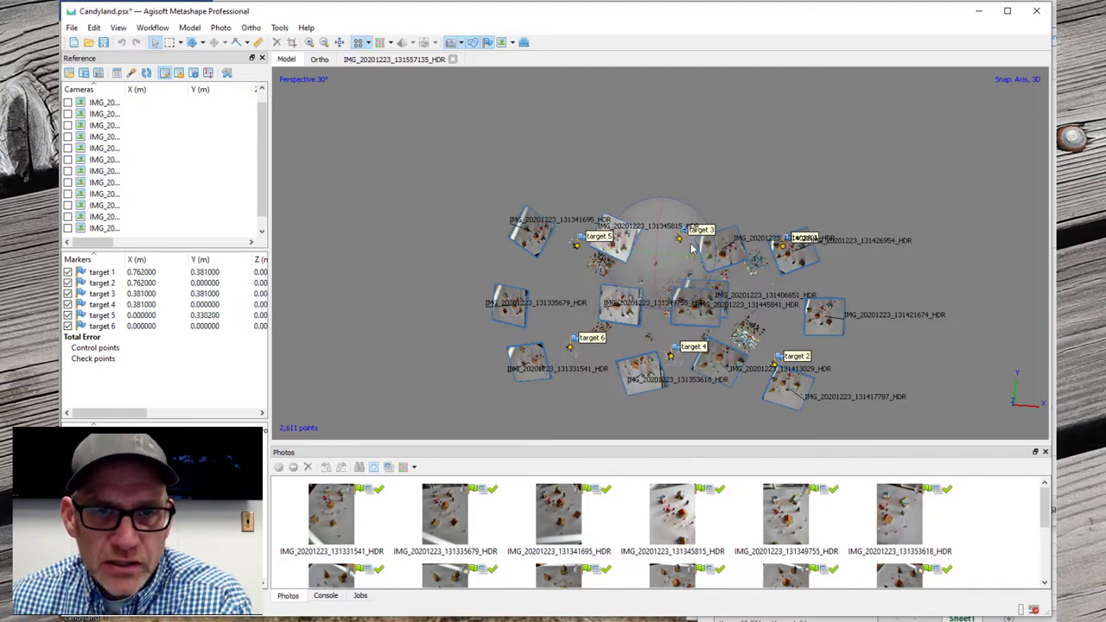
mouse_move(670, 352)
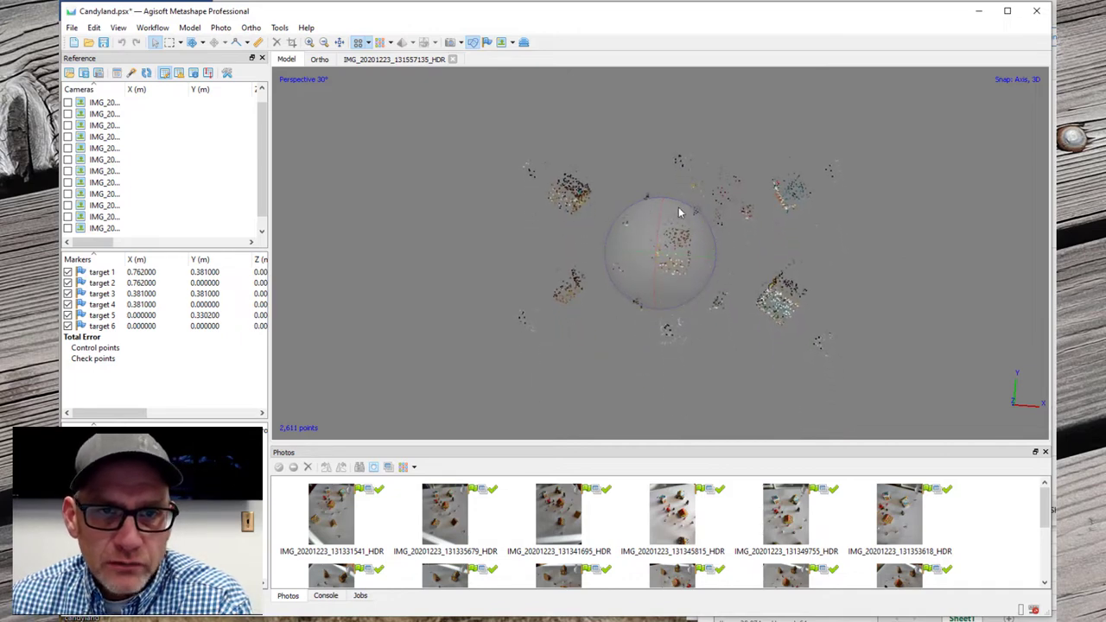
mouse_move(871, 205)
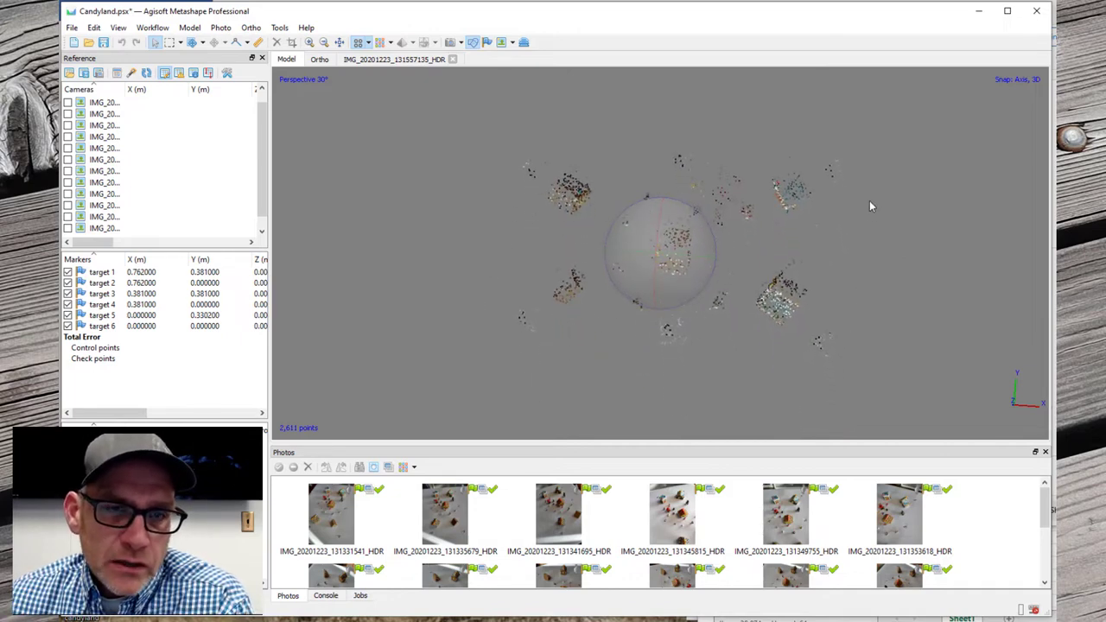
mouse_move(584, 182)
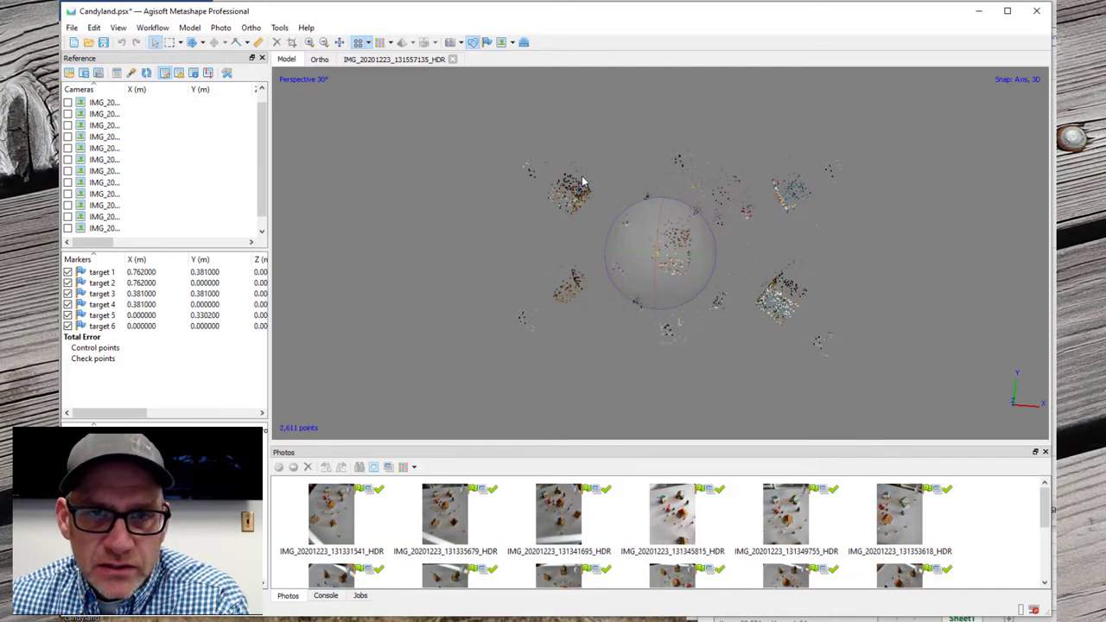
mouse_move(573, 183)
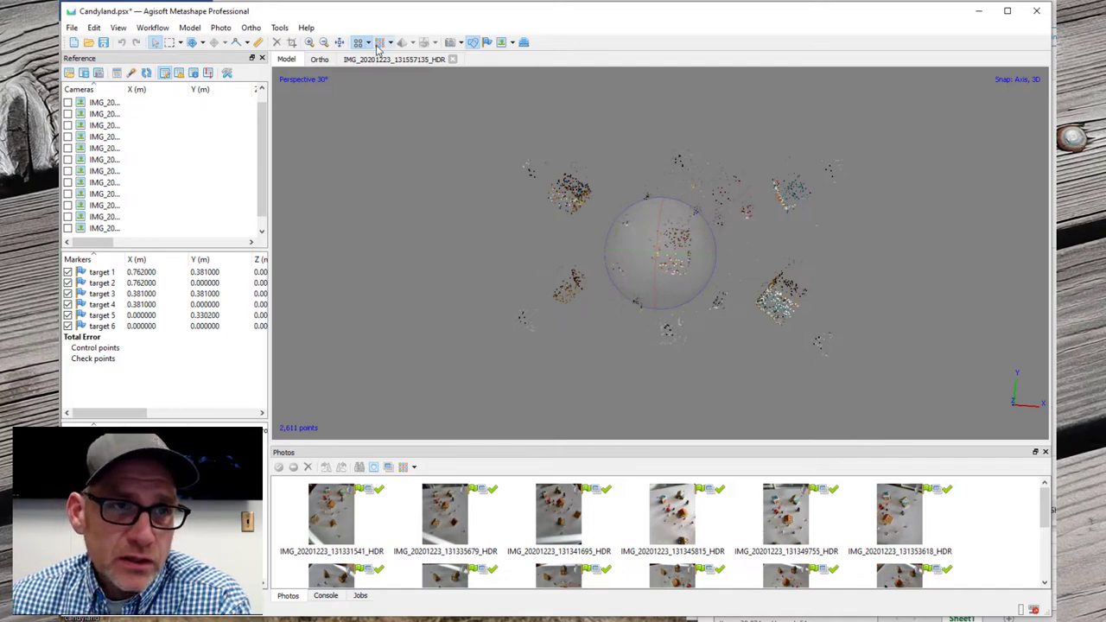
- Switch the model view to the 5,130,727-point dense cloud and zoom in on the houses
left_click(381, 42)
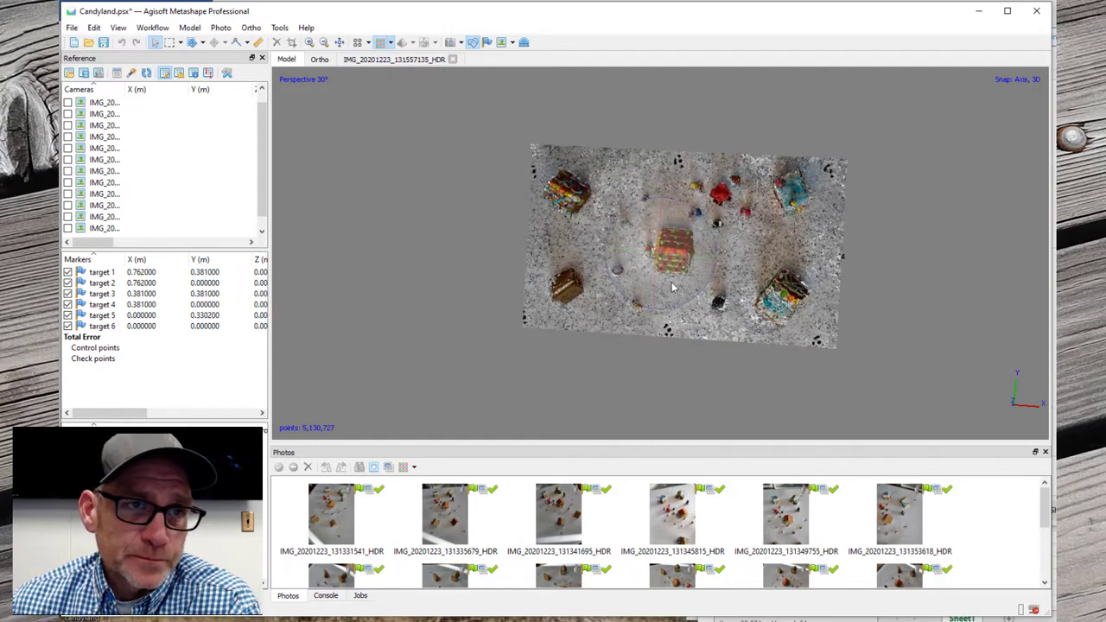
scroll("up", 3)
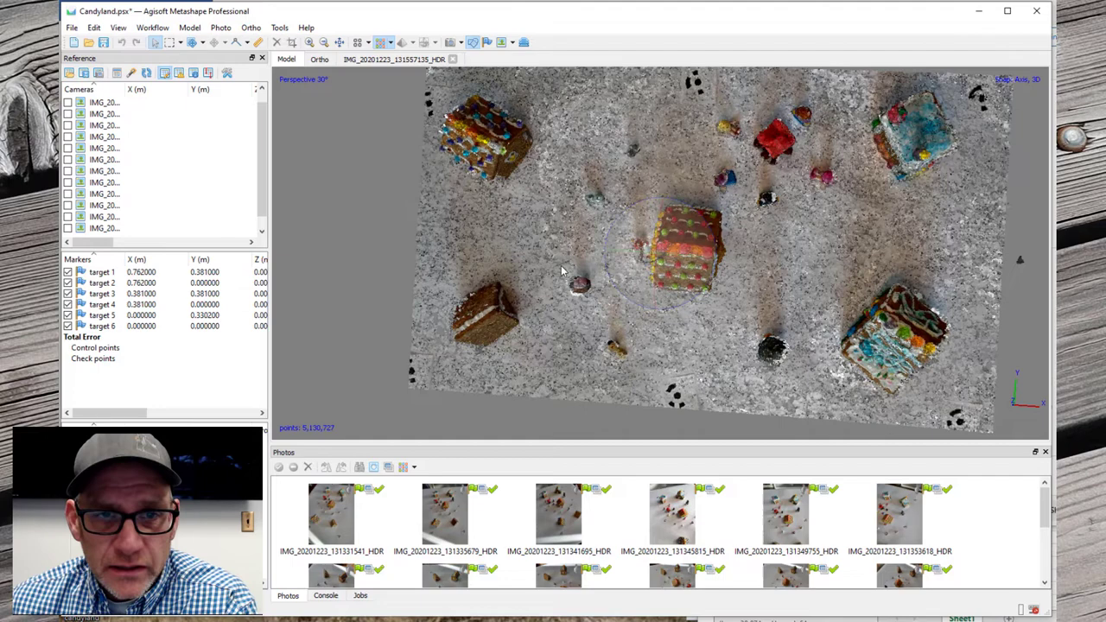
mouse_move(695, 294)
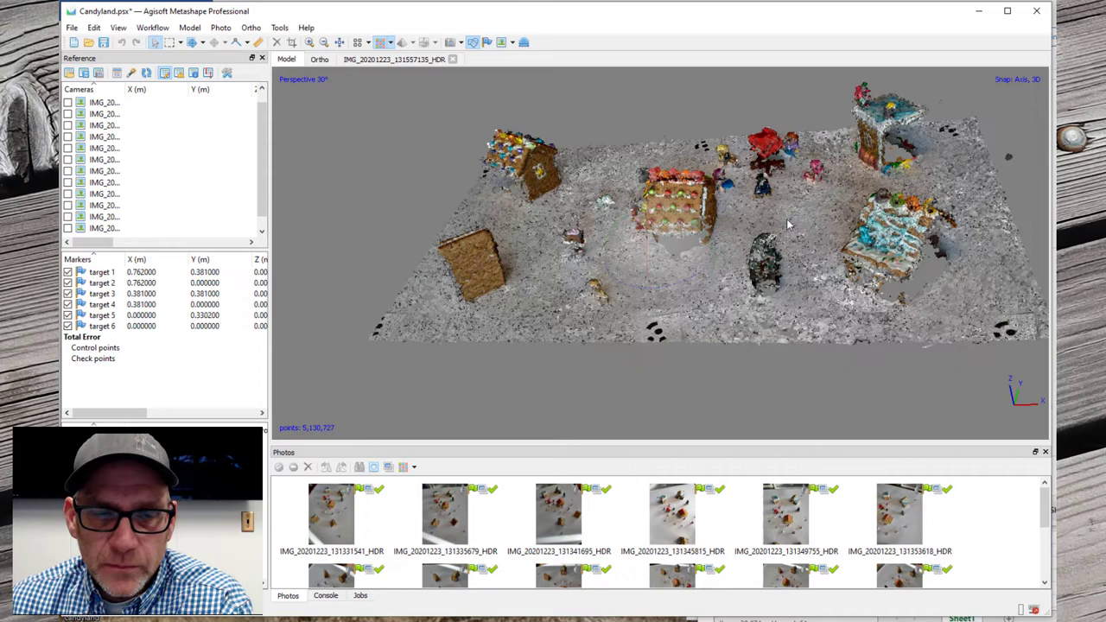
mouse_move(940, 257)
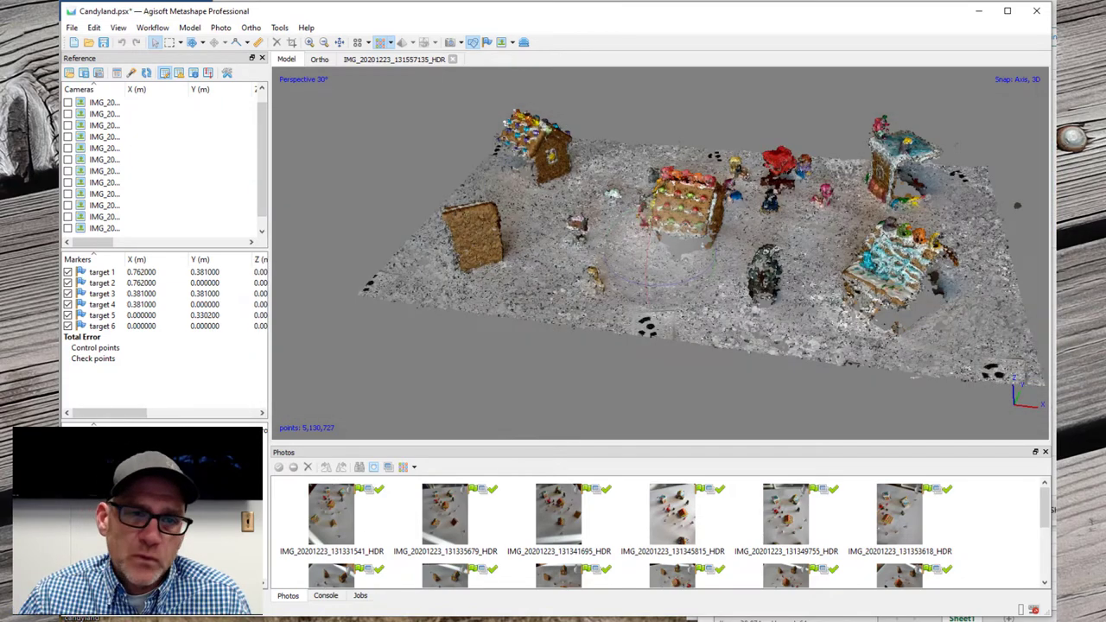
- Build a DEM from the dense cloud with interpolation enabled at default resolution
left_click(153, 28)
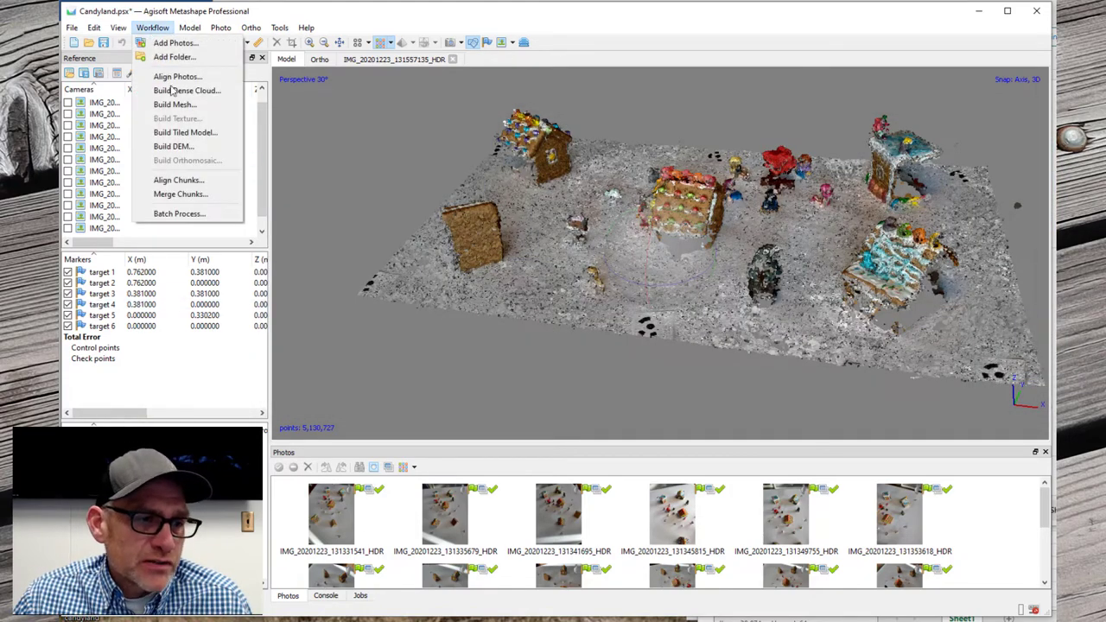
mouse_move(173, 146)
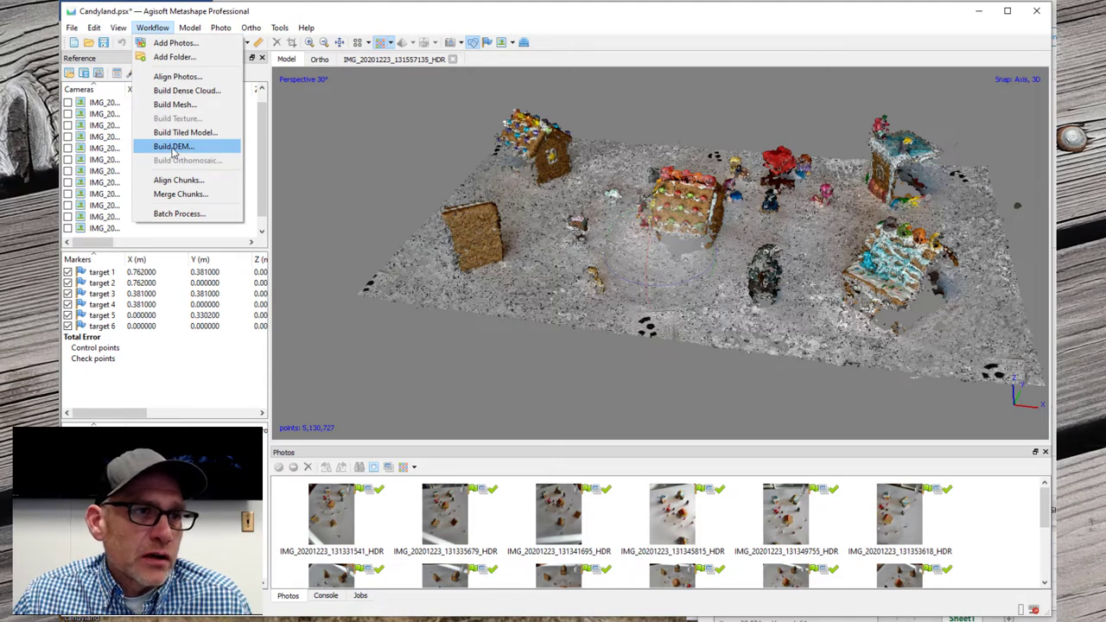
left_click(173, 145)
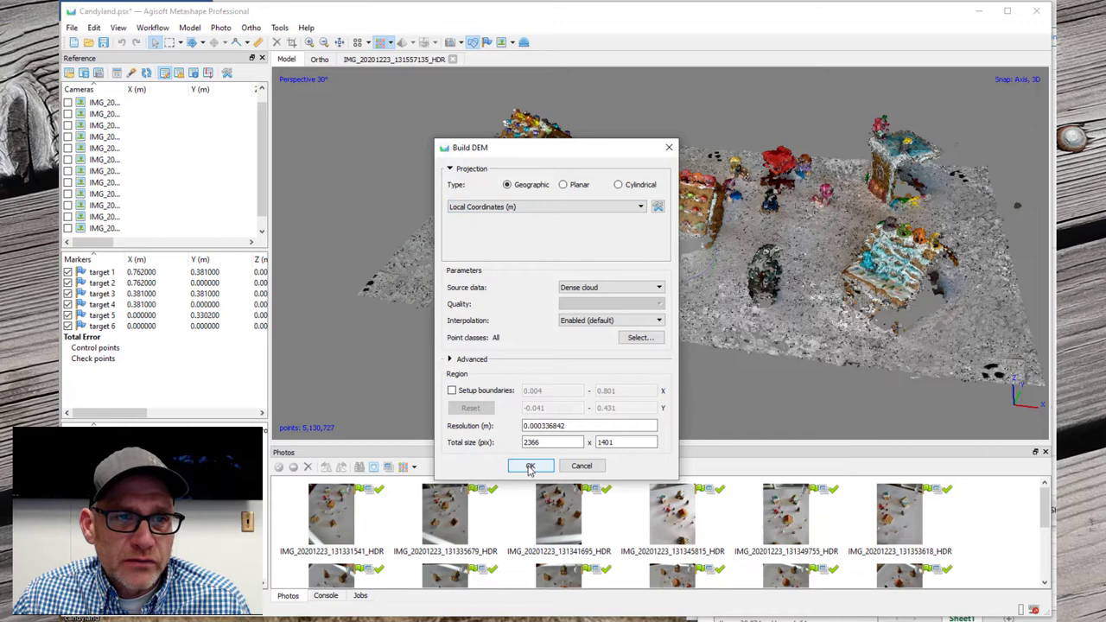
left_click(530, 467)
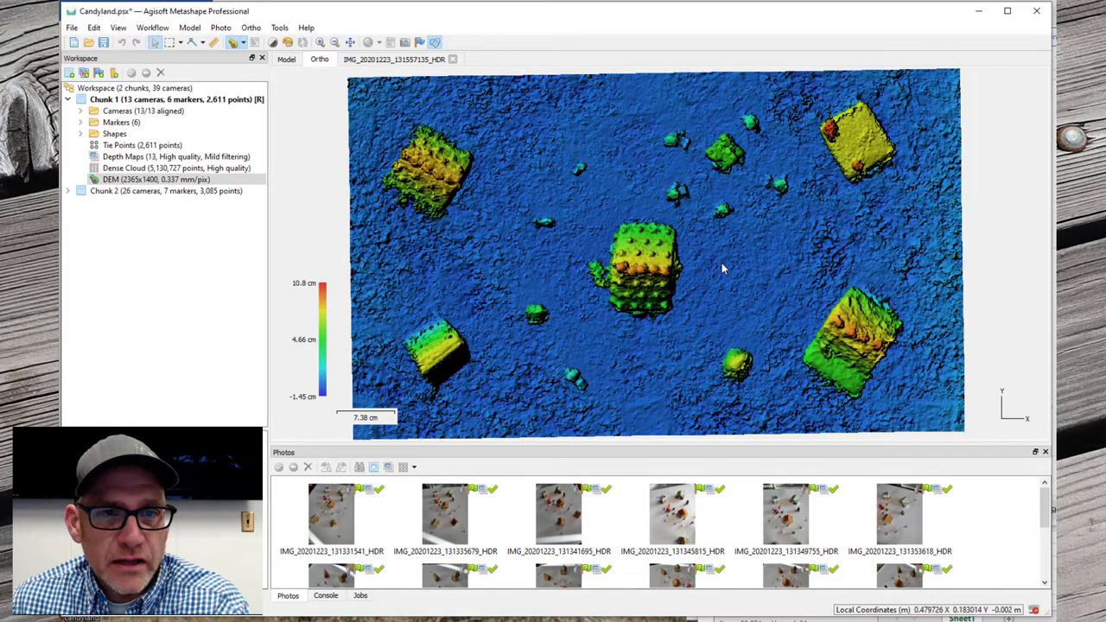
mouse_move(535, 311)
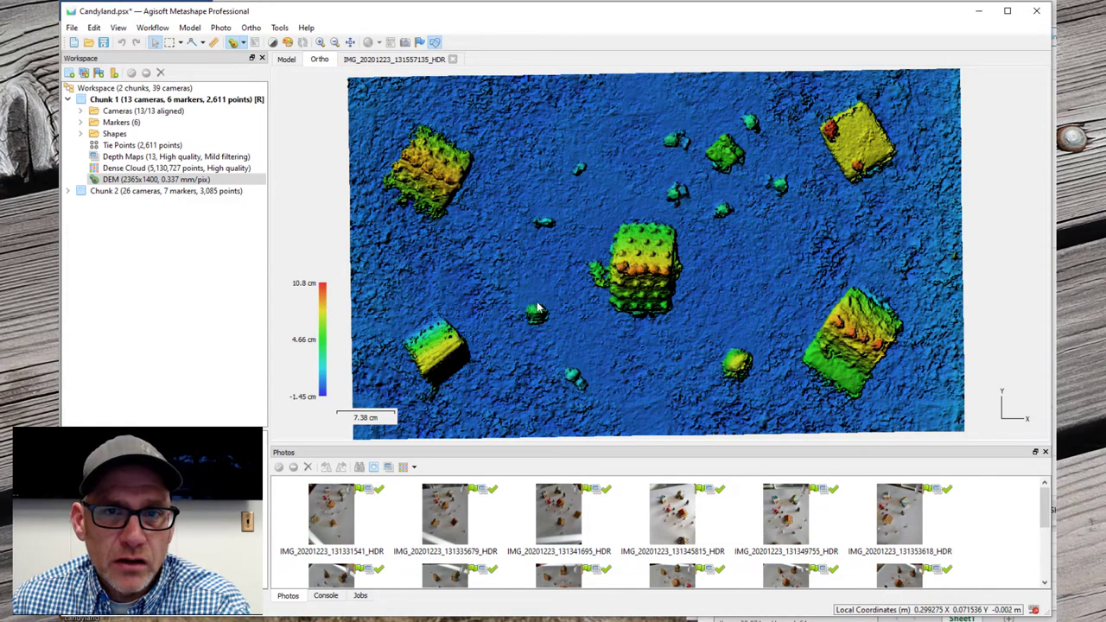
mouse_move(572, 302)
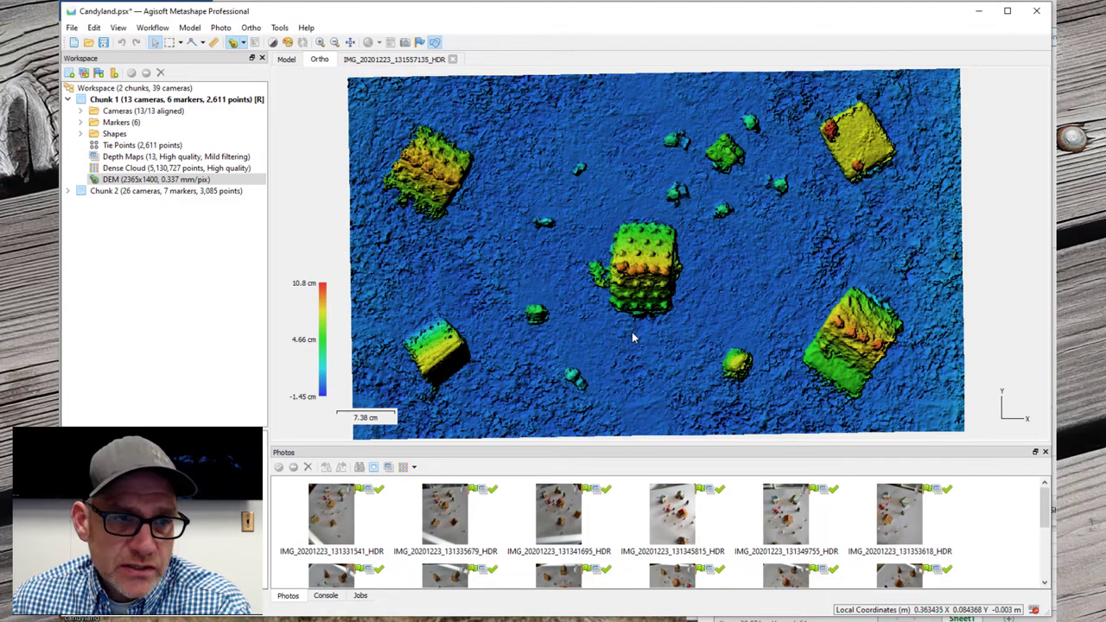
mouse_move(626, 259)
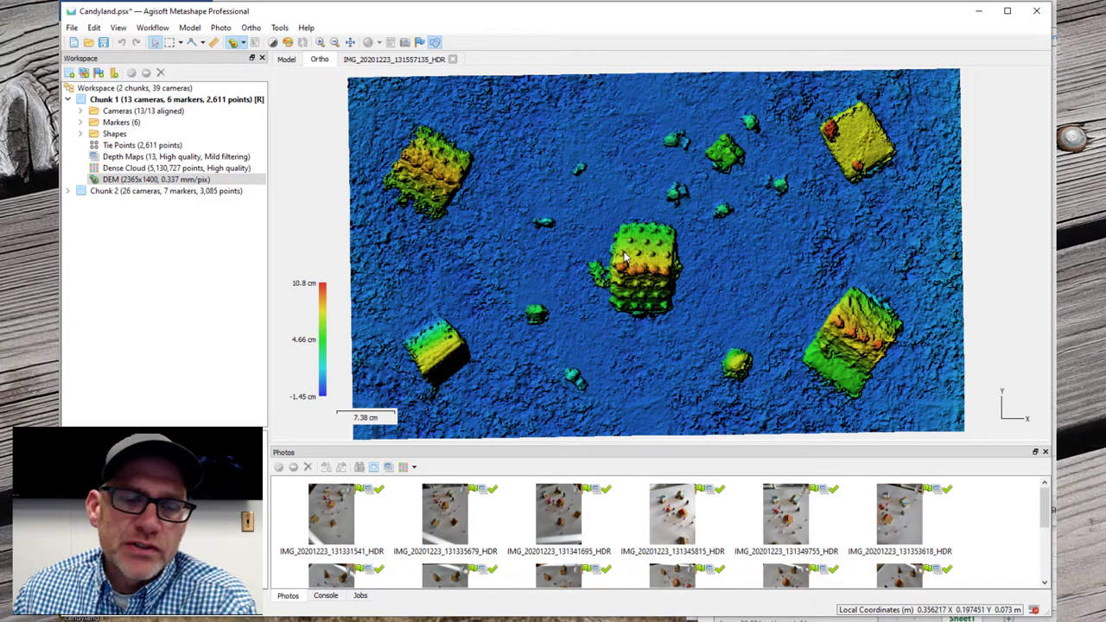
mouse_move(631, 256)
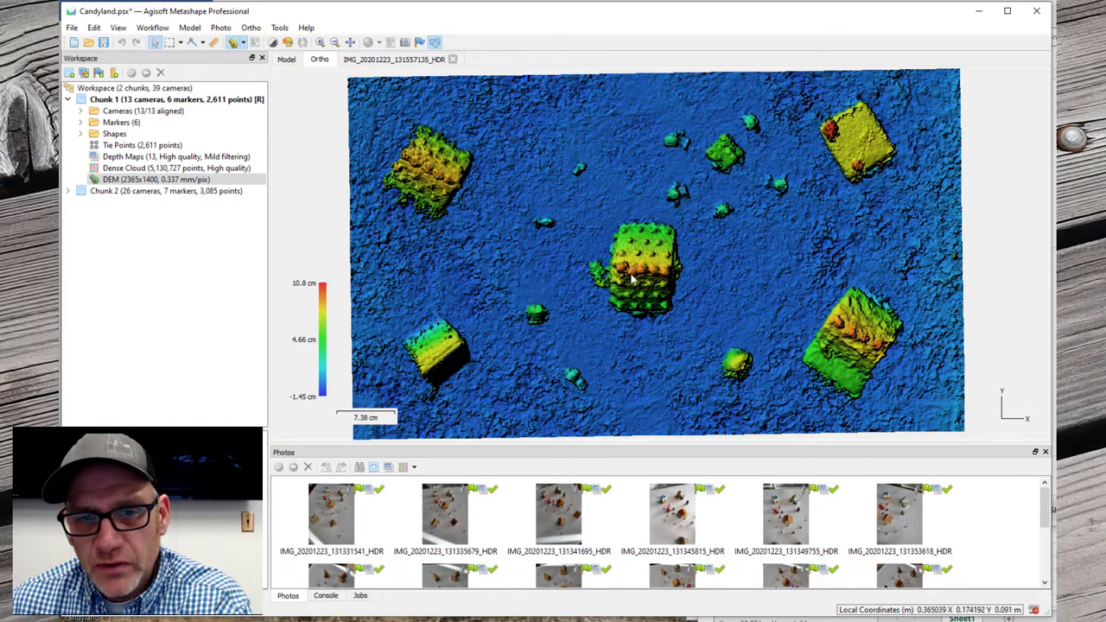
mouse_move(646, 258)
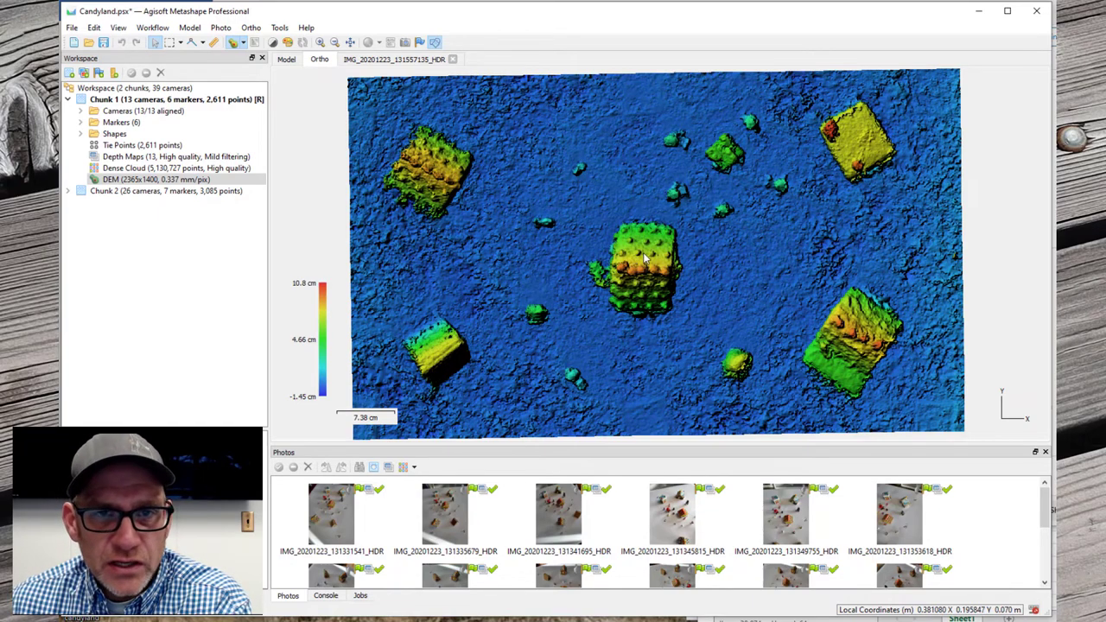
mouse_move(432, 166)
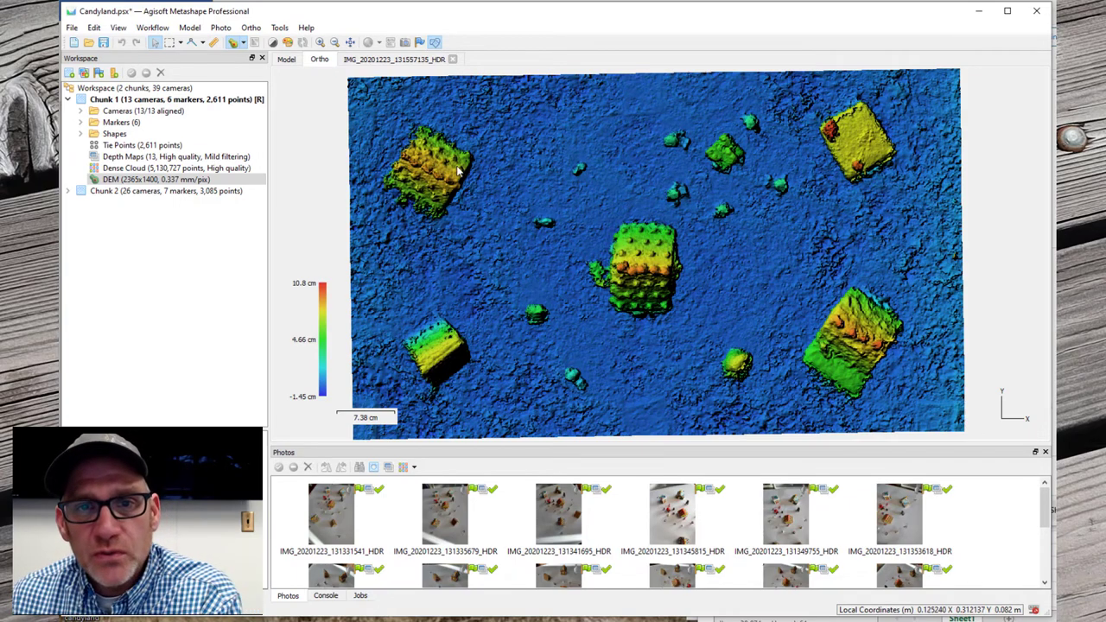
mouse_move(698, 235)
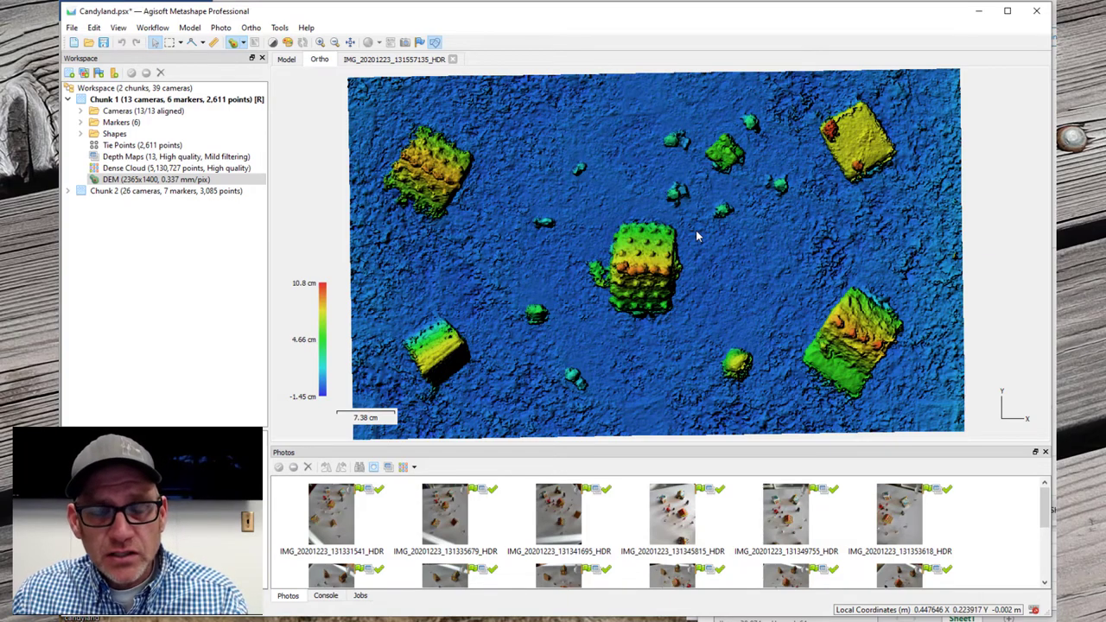
mouse_move(591, 157)
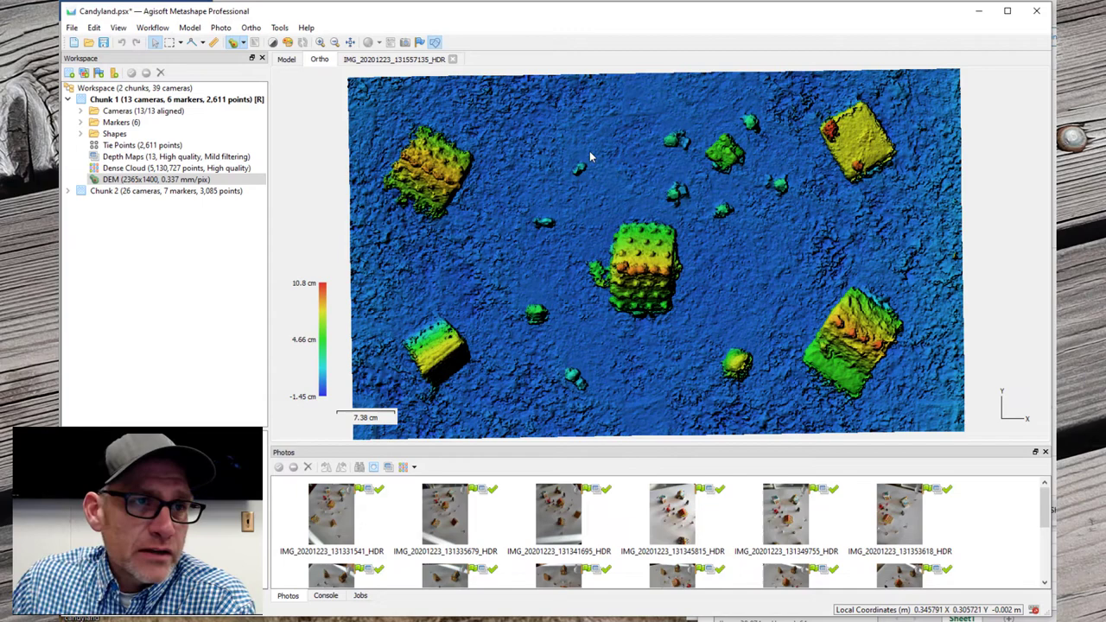
- Build an orthomosaic on the DEM surface with Mosaic blending
left_click(152, 27)
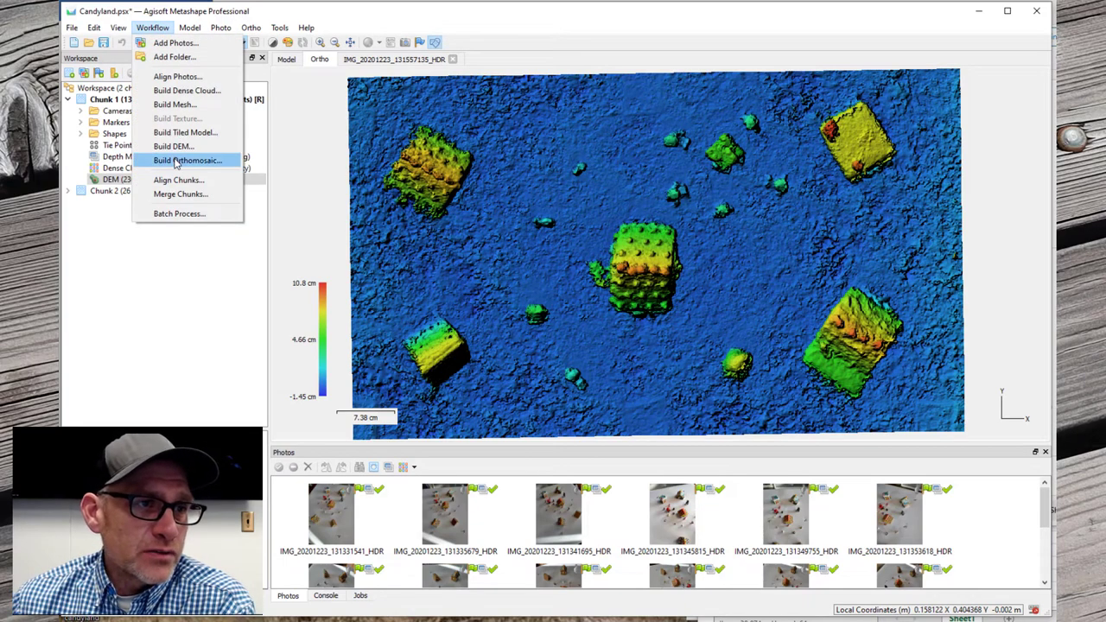
left_click(187, 159)
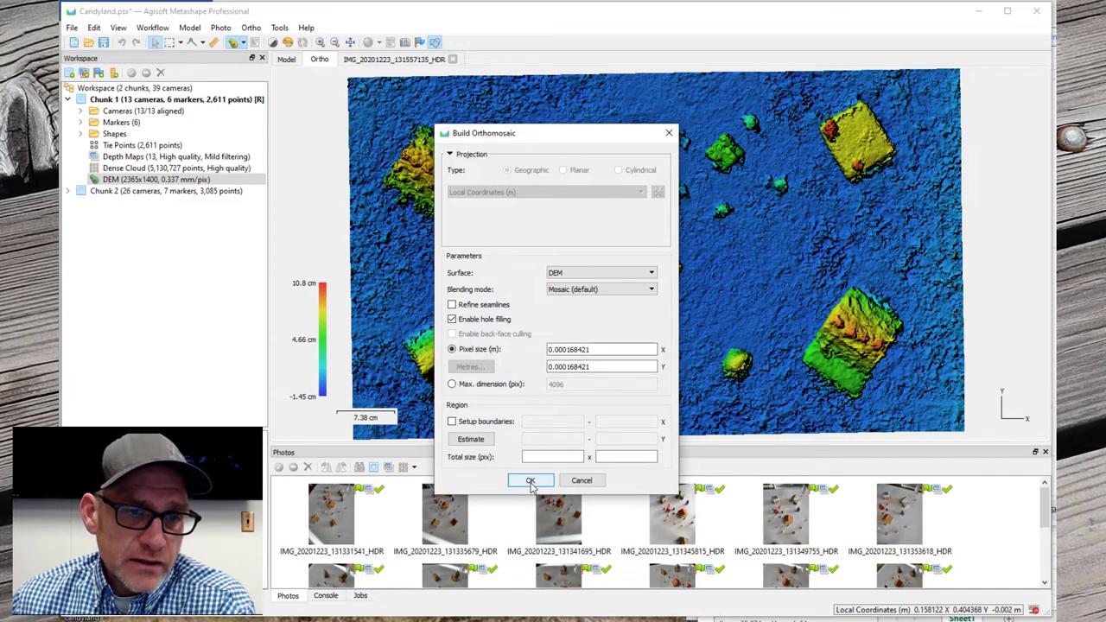
left_click(530, 481)
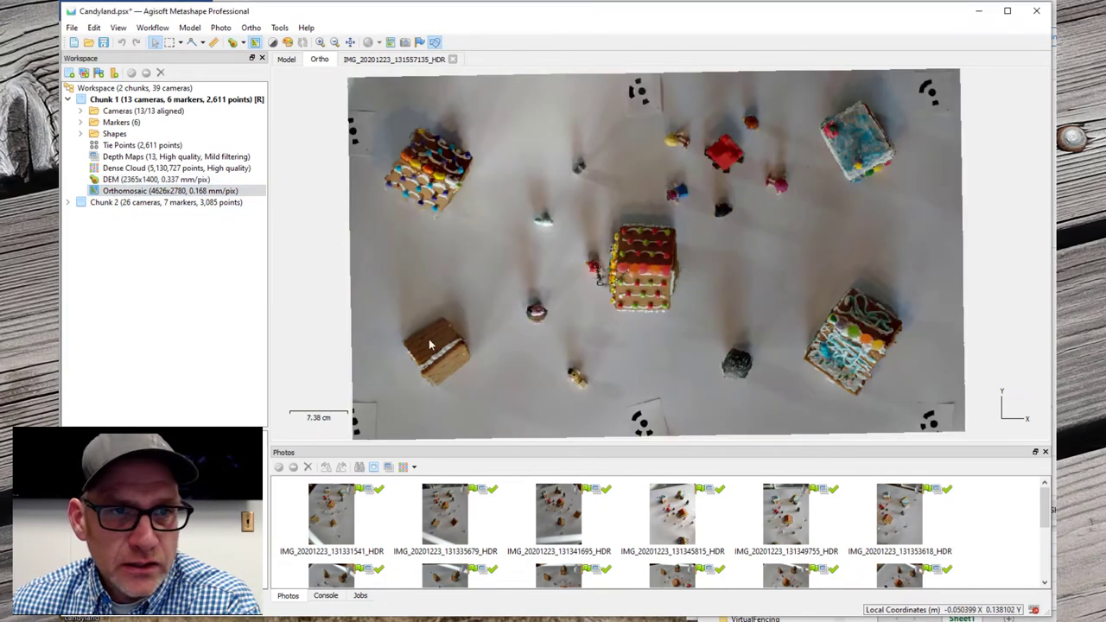
mouse_move(860, 415)
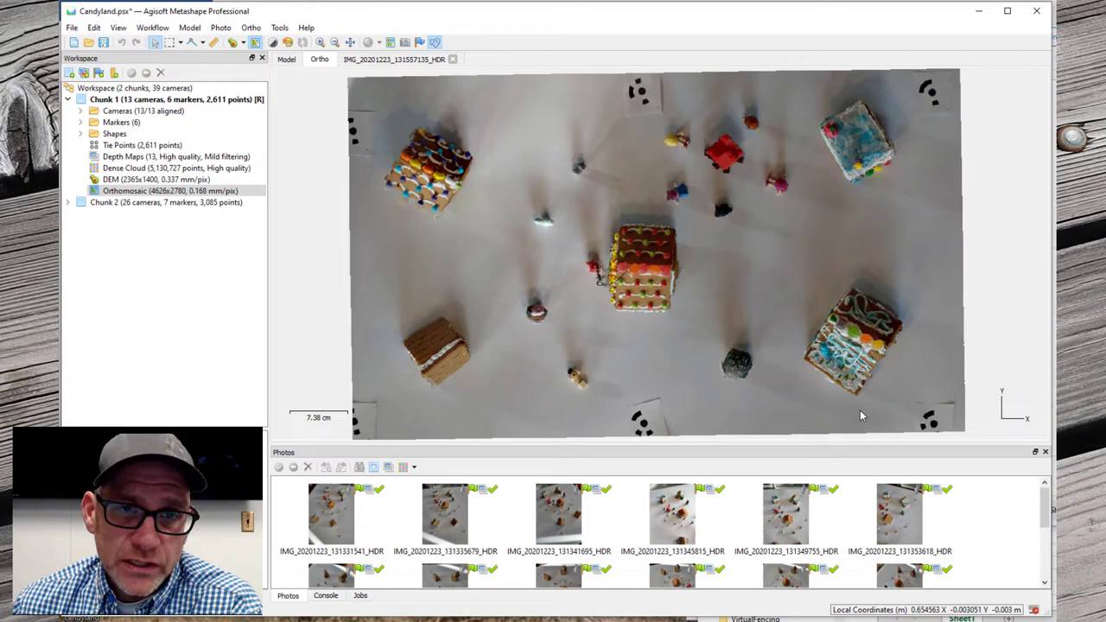
- Scroll the Photos pane to the last image while the orthomosaic is shown
scroll("down", 3)
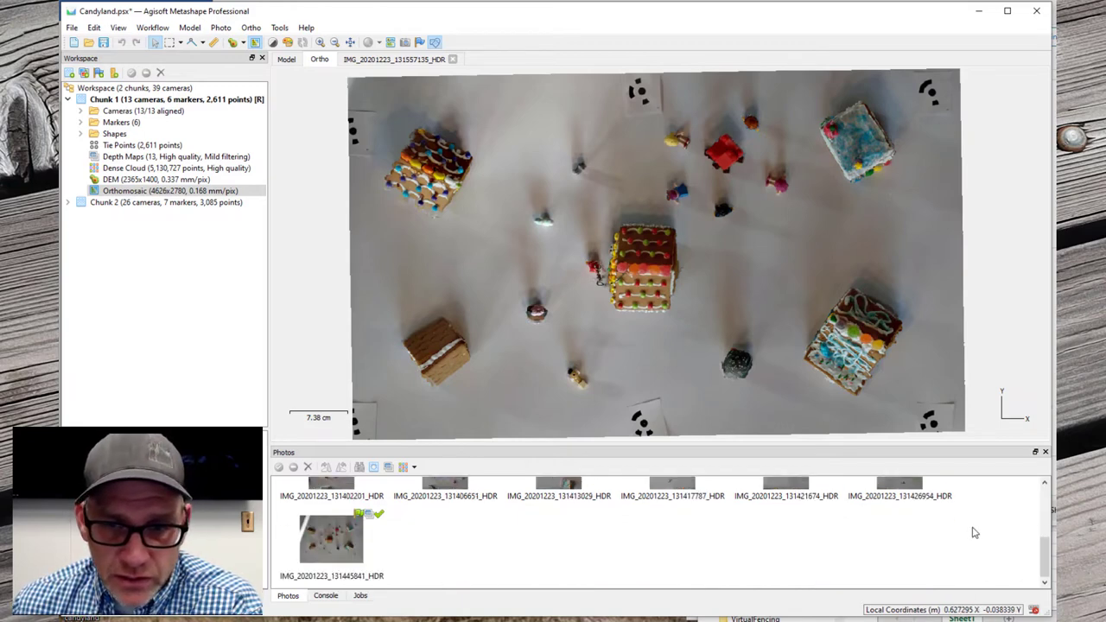
- Open the original photo IMG_20201223_131445841_HDR for comparison with the orthomosaic
double_click(331, 539)
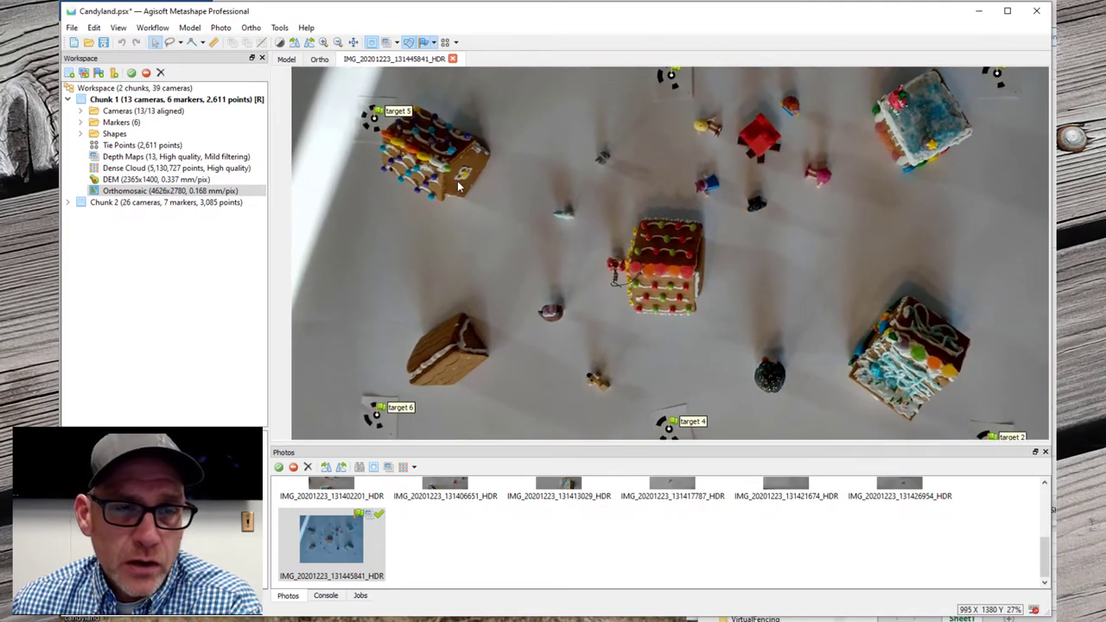
mouse_move(447, 173)
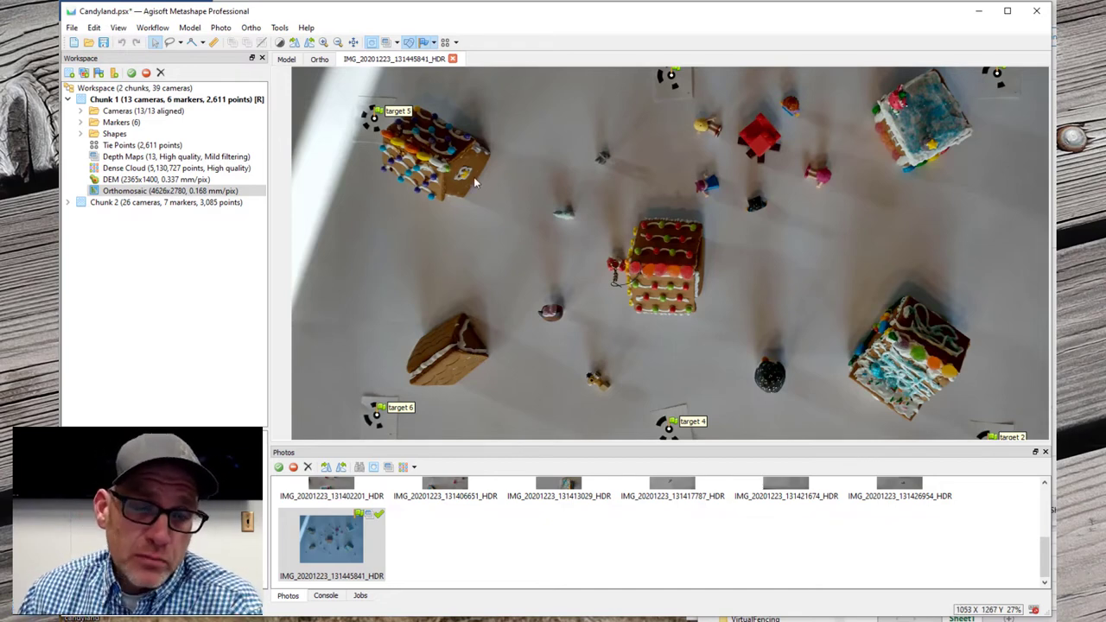
mouse_move(950, 108)
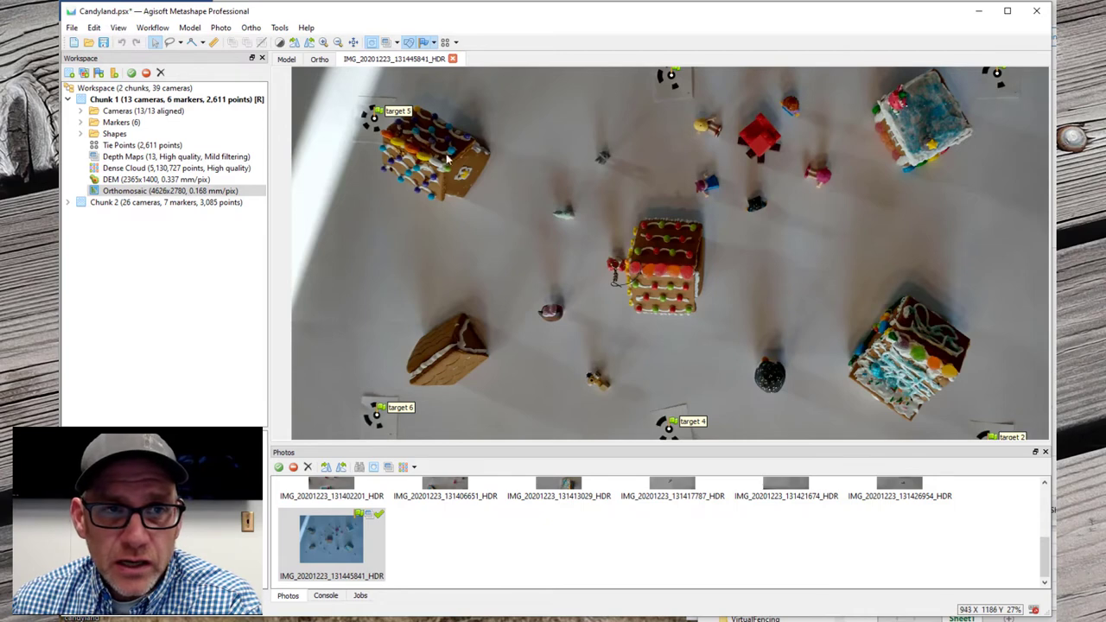
mouse_move(473, 176)
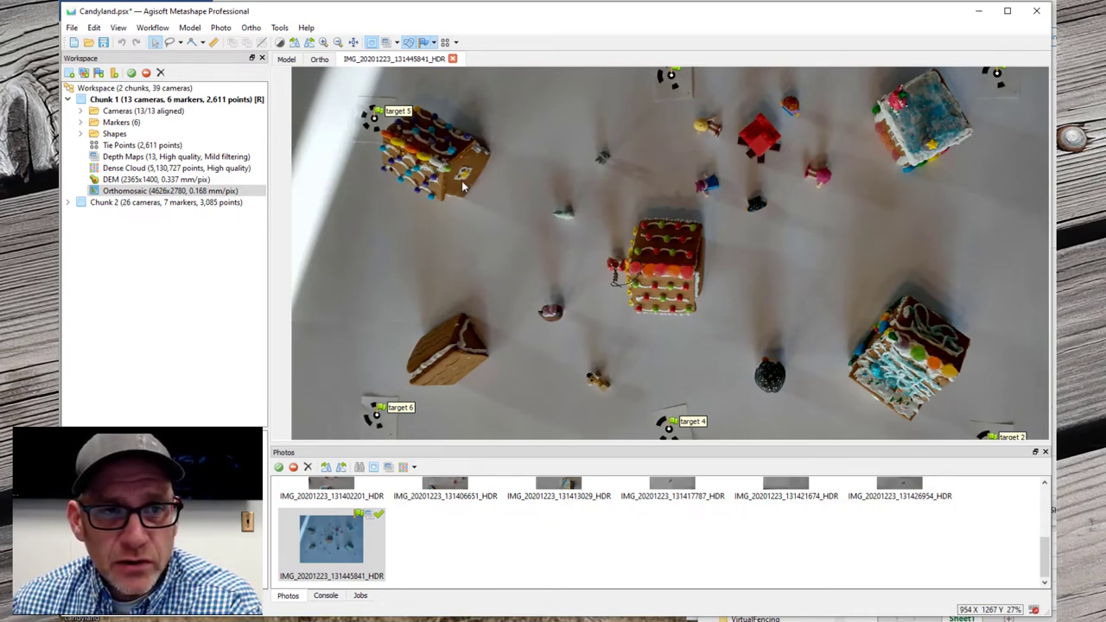
mouse_move(429, 156)
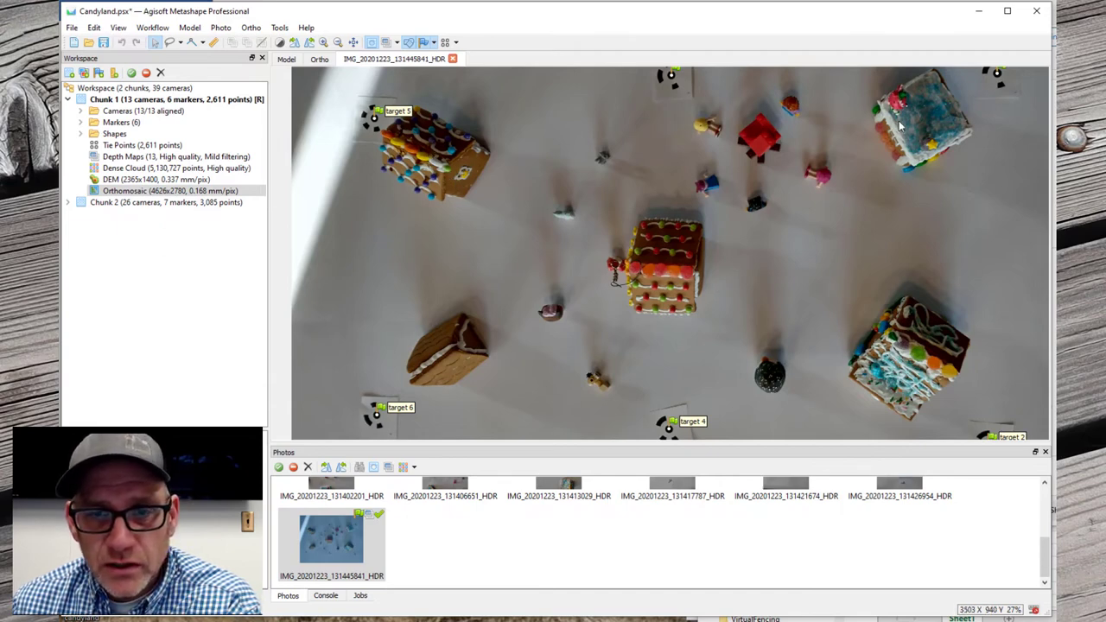
mouse_move(890, 128)
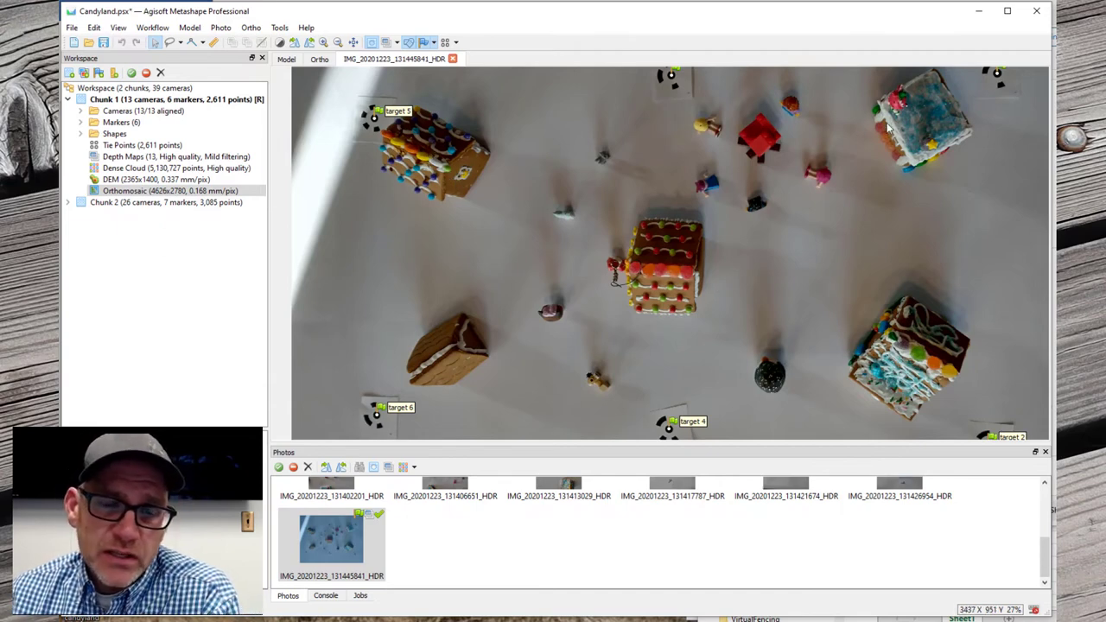
mouse_move(477, 104)
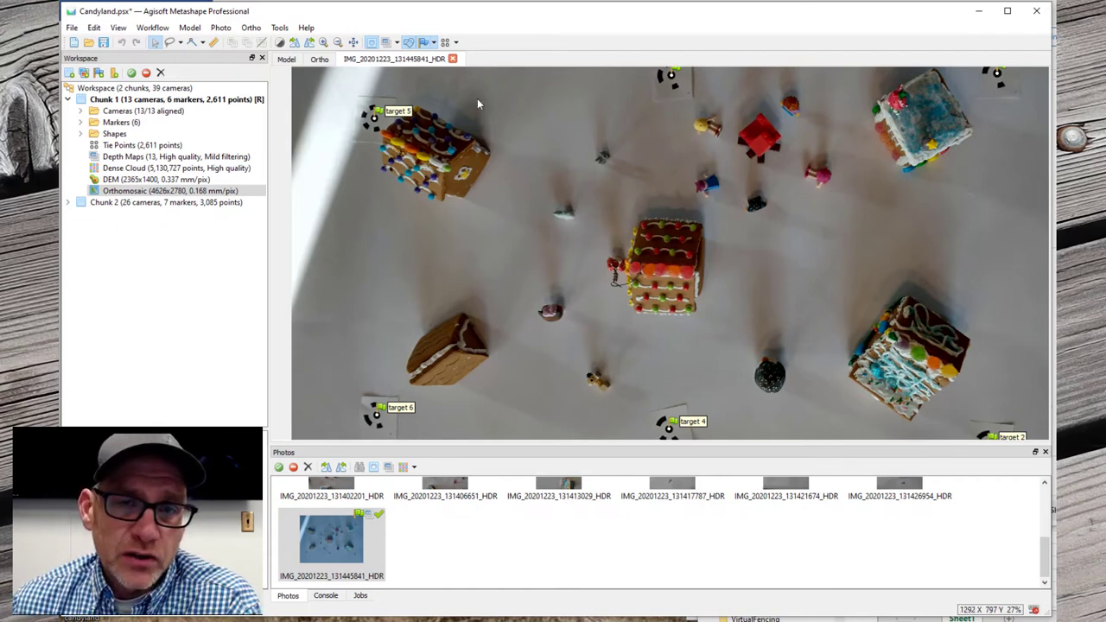
mouse_move(787, 313)
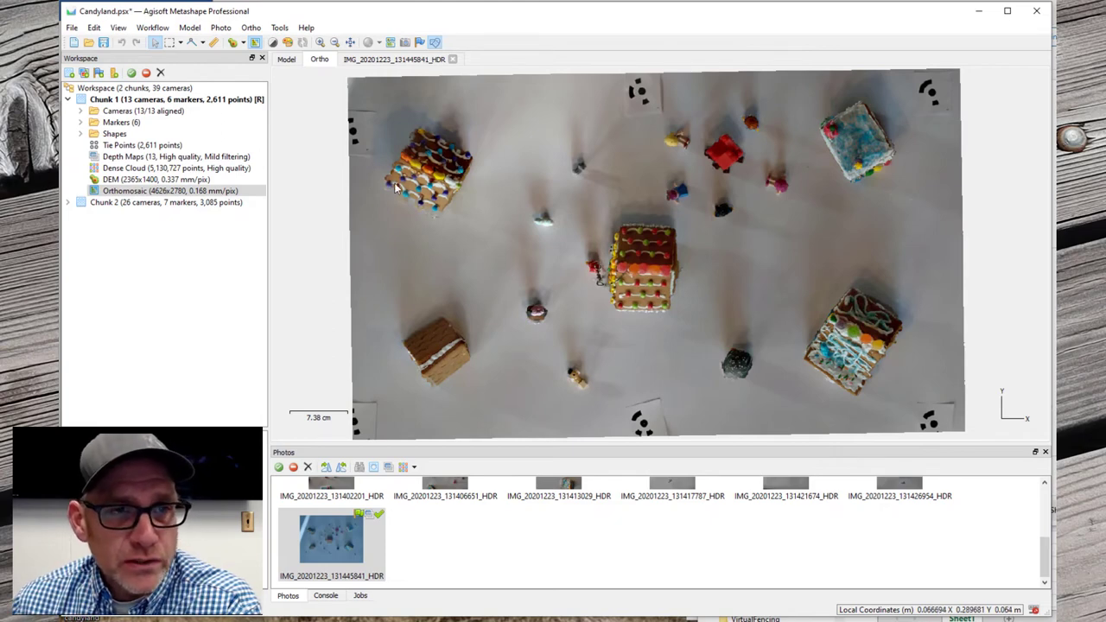
mouse_move(439, 159)
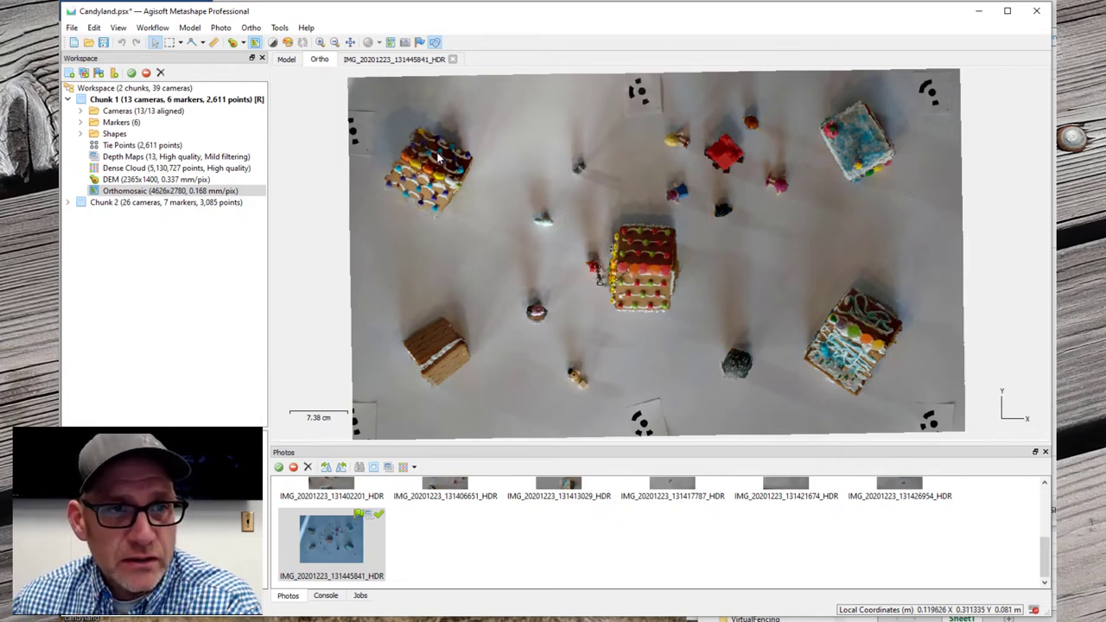
mouse_move(698, 204)
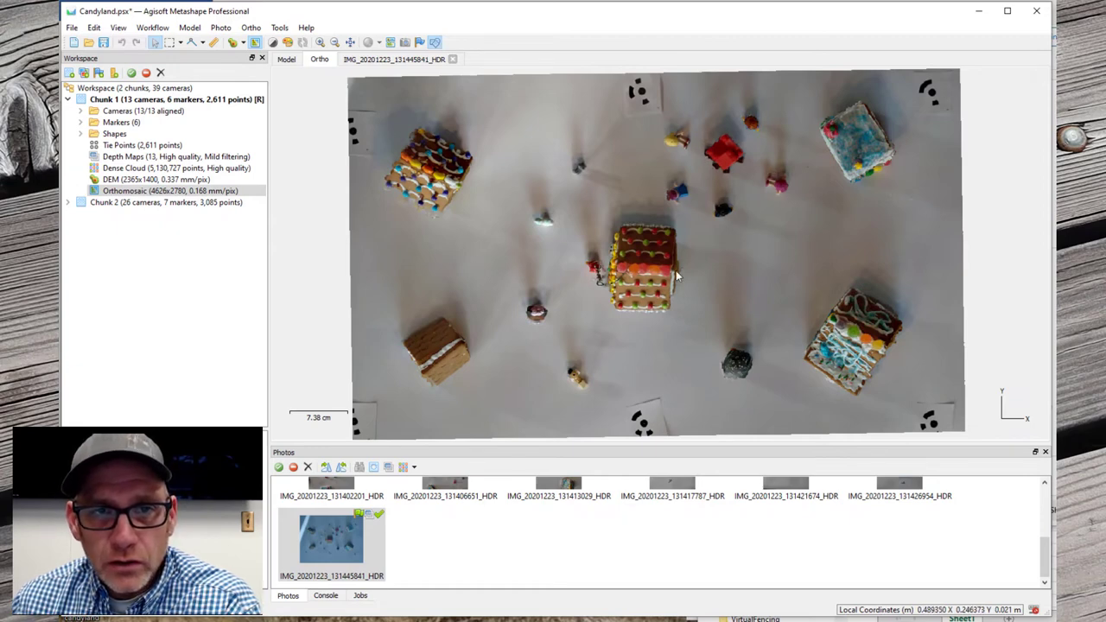
mouse_move(851, 367)
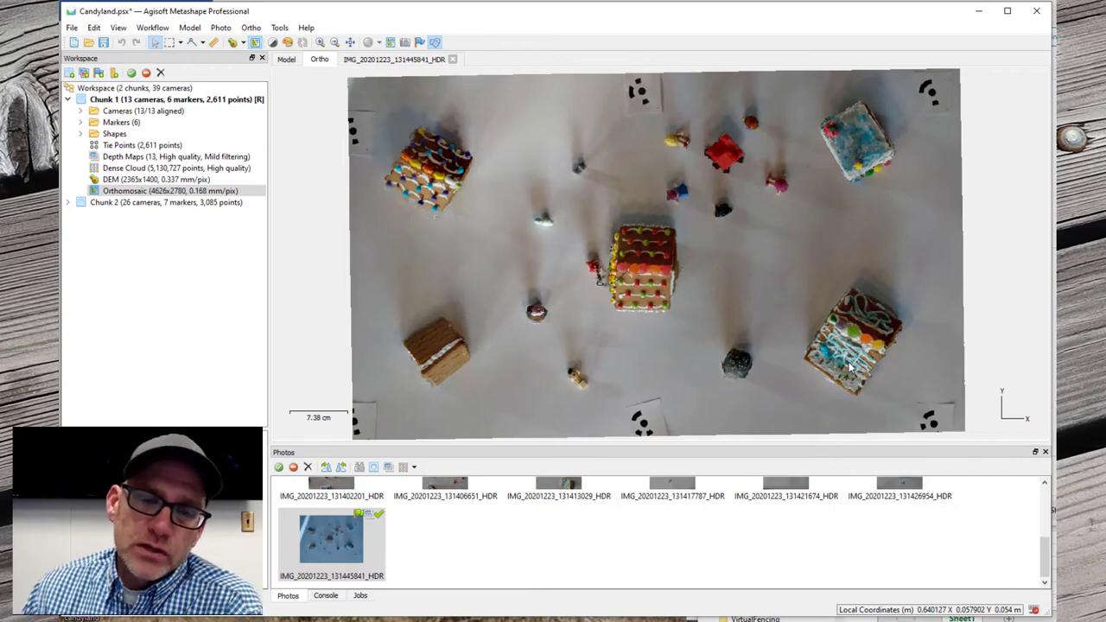
mouse_move(850, 171)
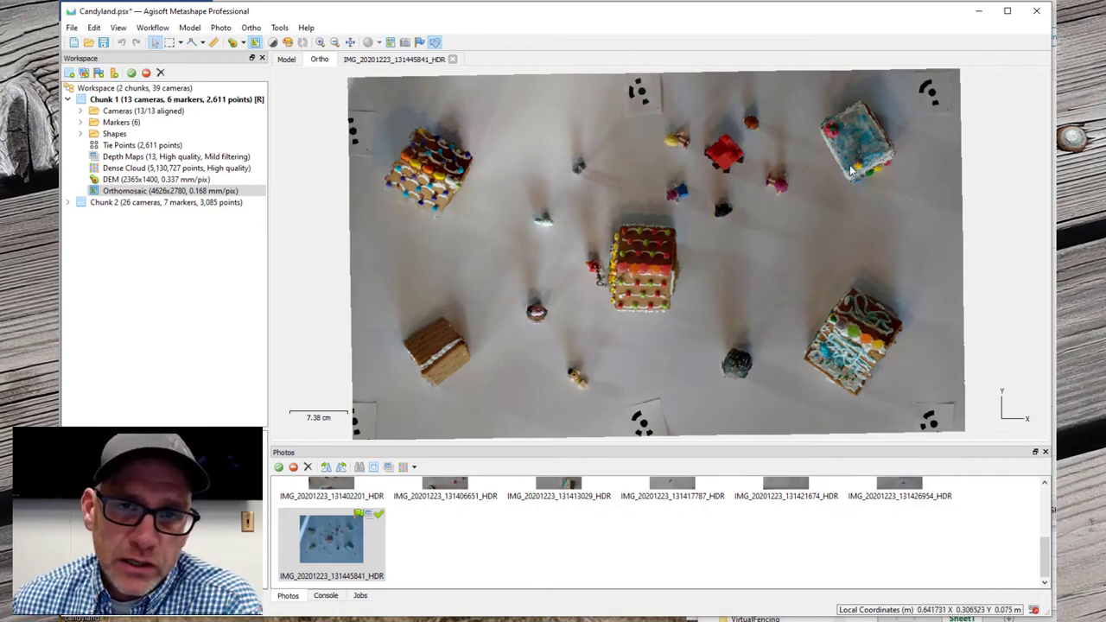
mouse_move(853, 183)
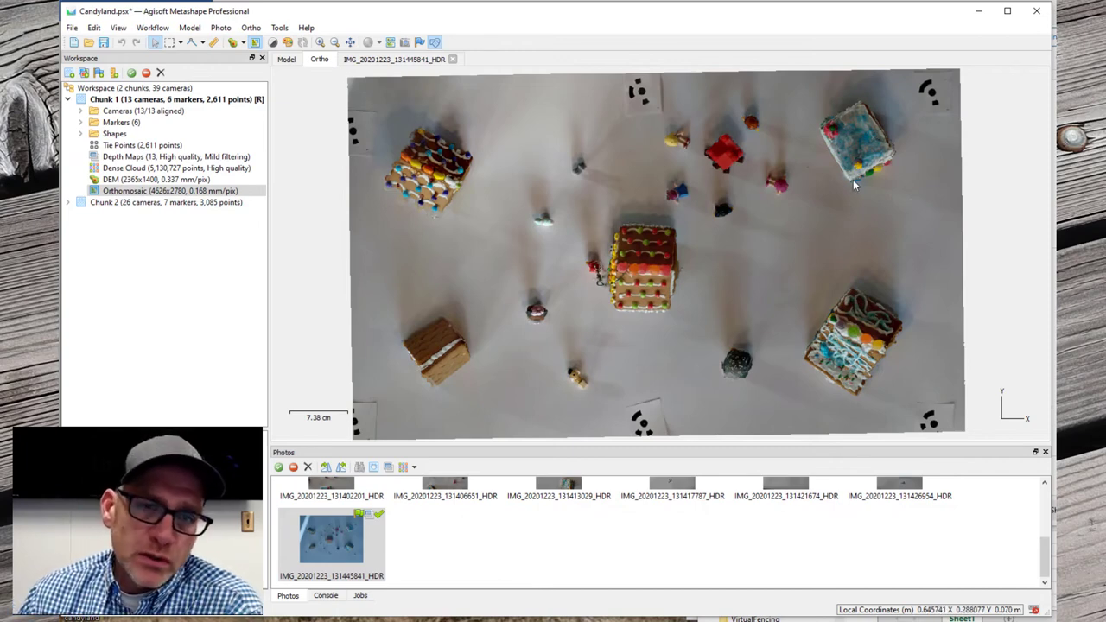
mouse_move(867, 114)
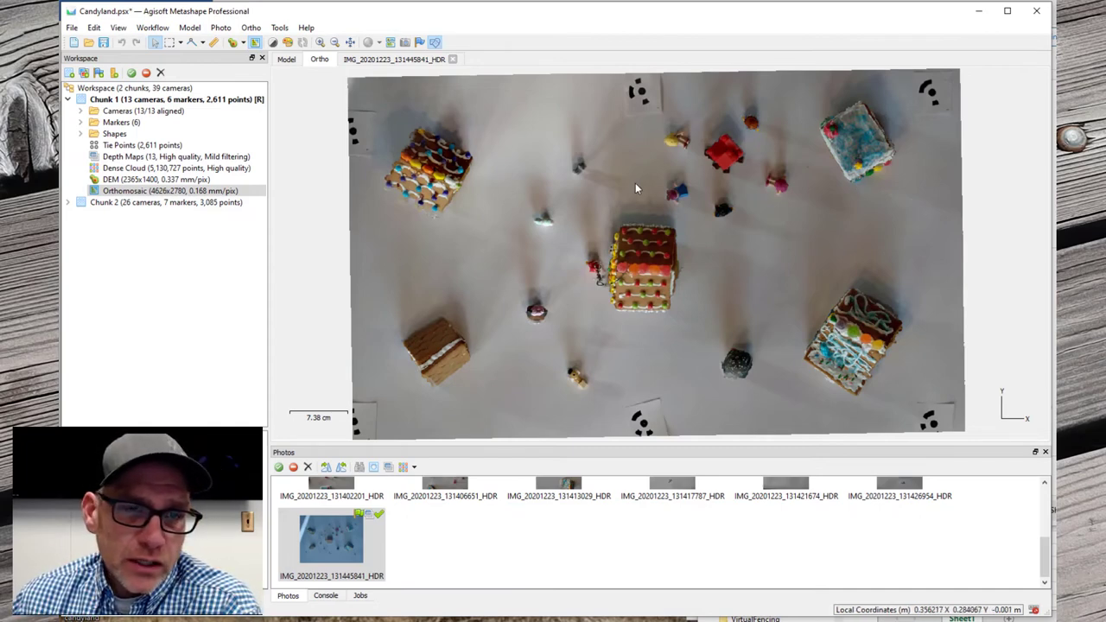
mouse_move(467, 225)
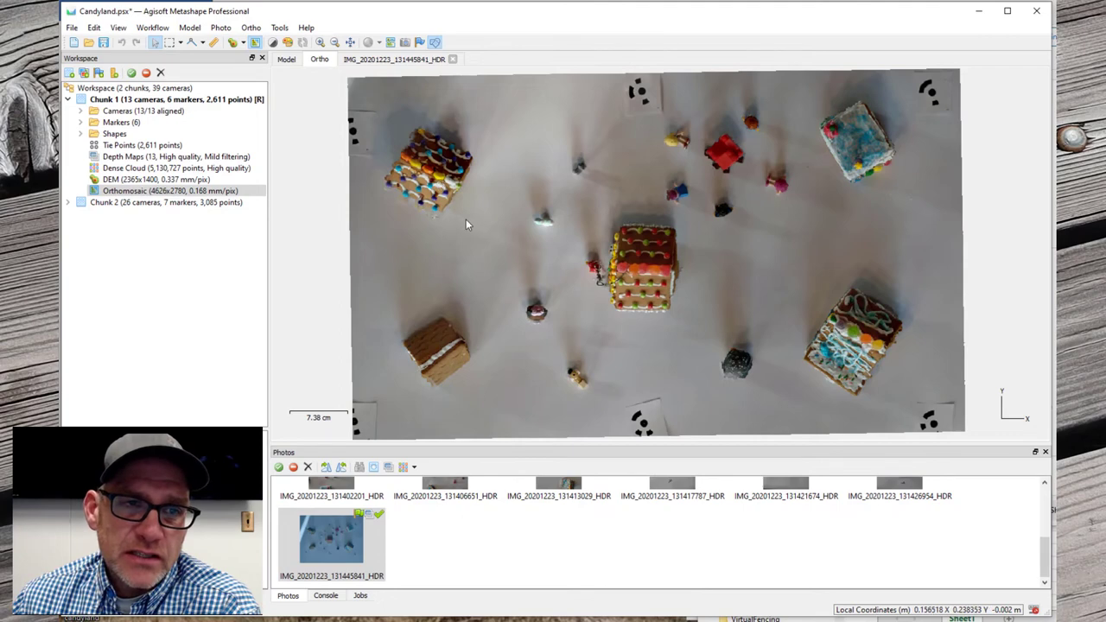